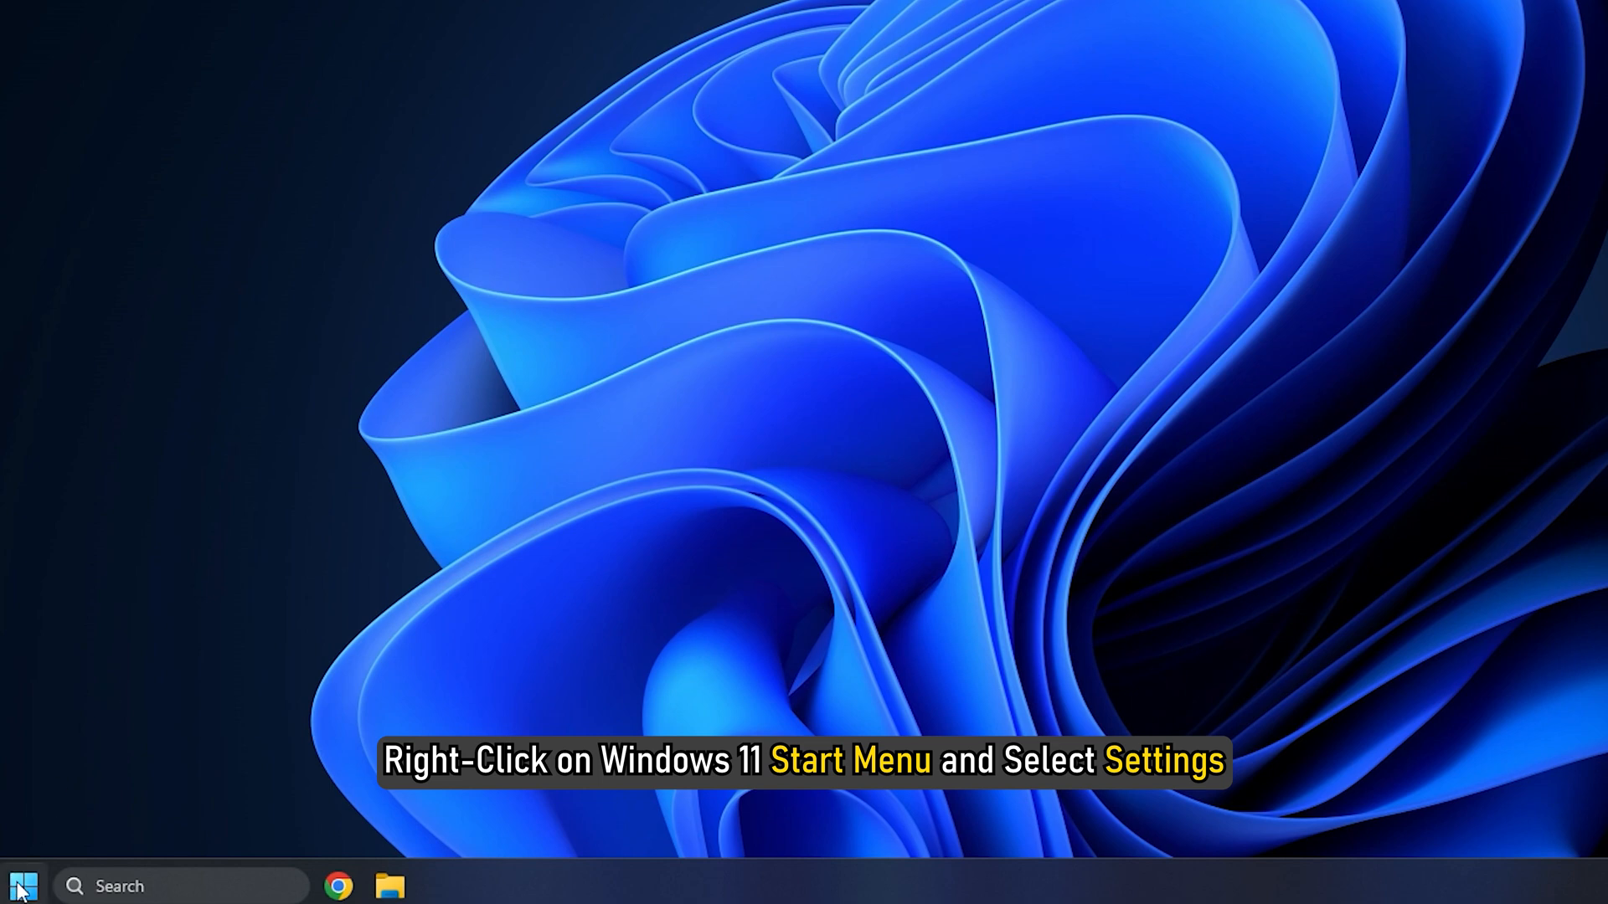
Open Windows Settings from the Start button's right-click quick-link menu
right_click(22, 886)
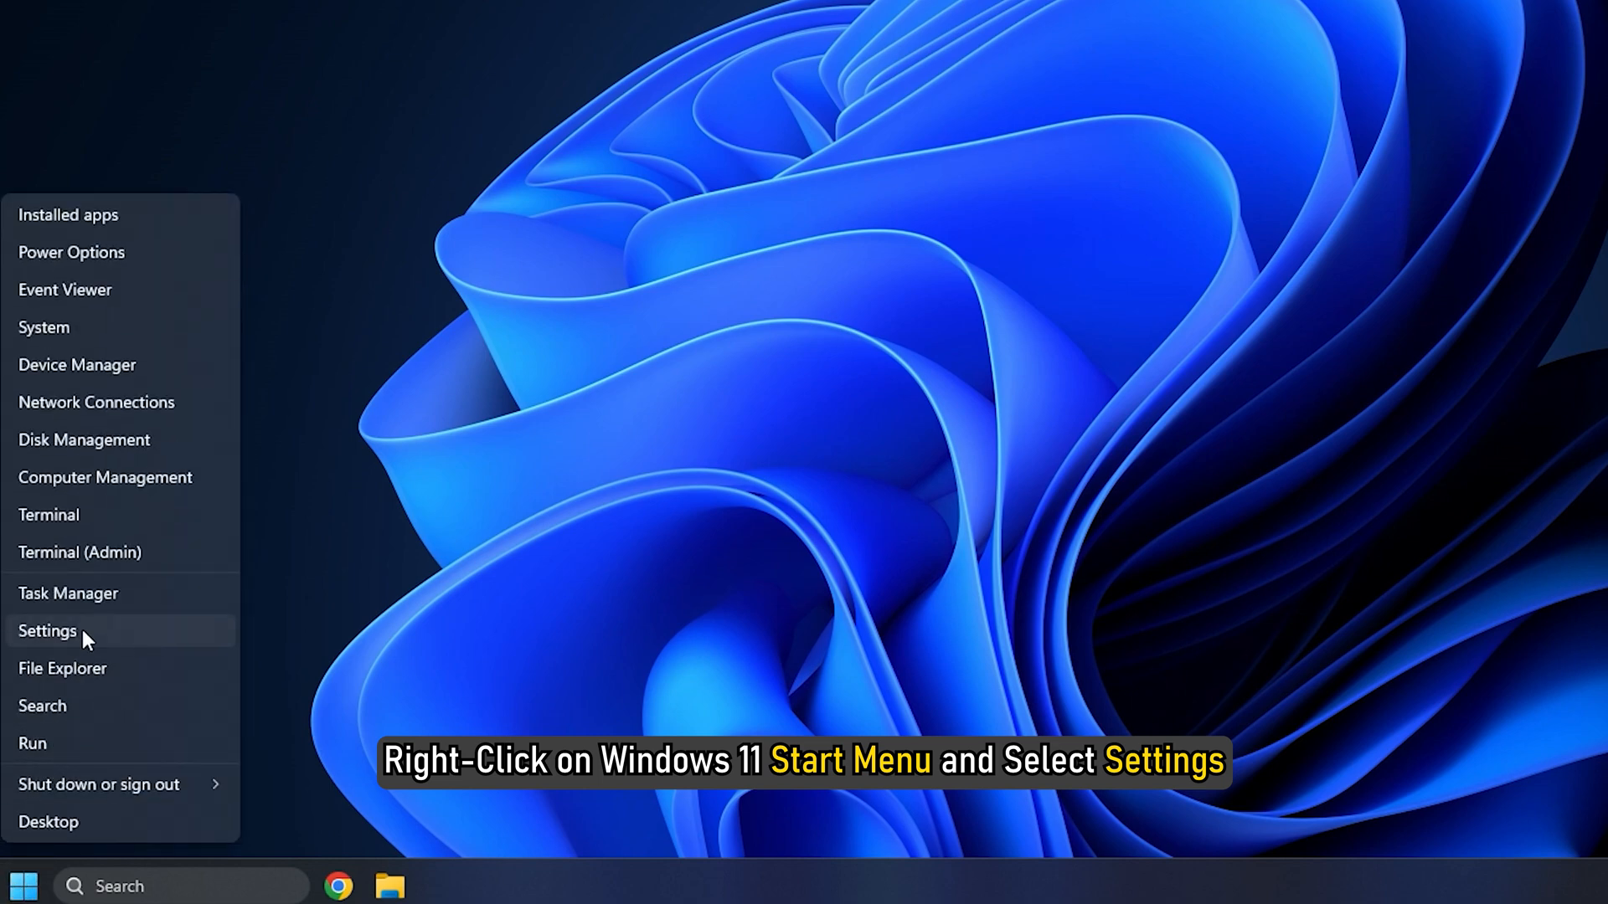
left_click(48, 631)
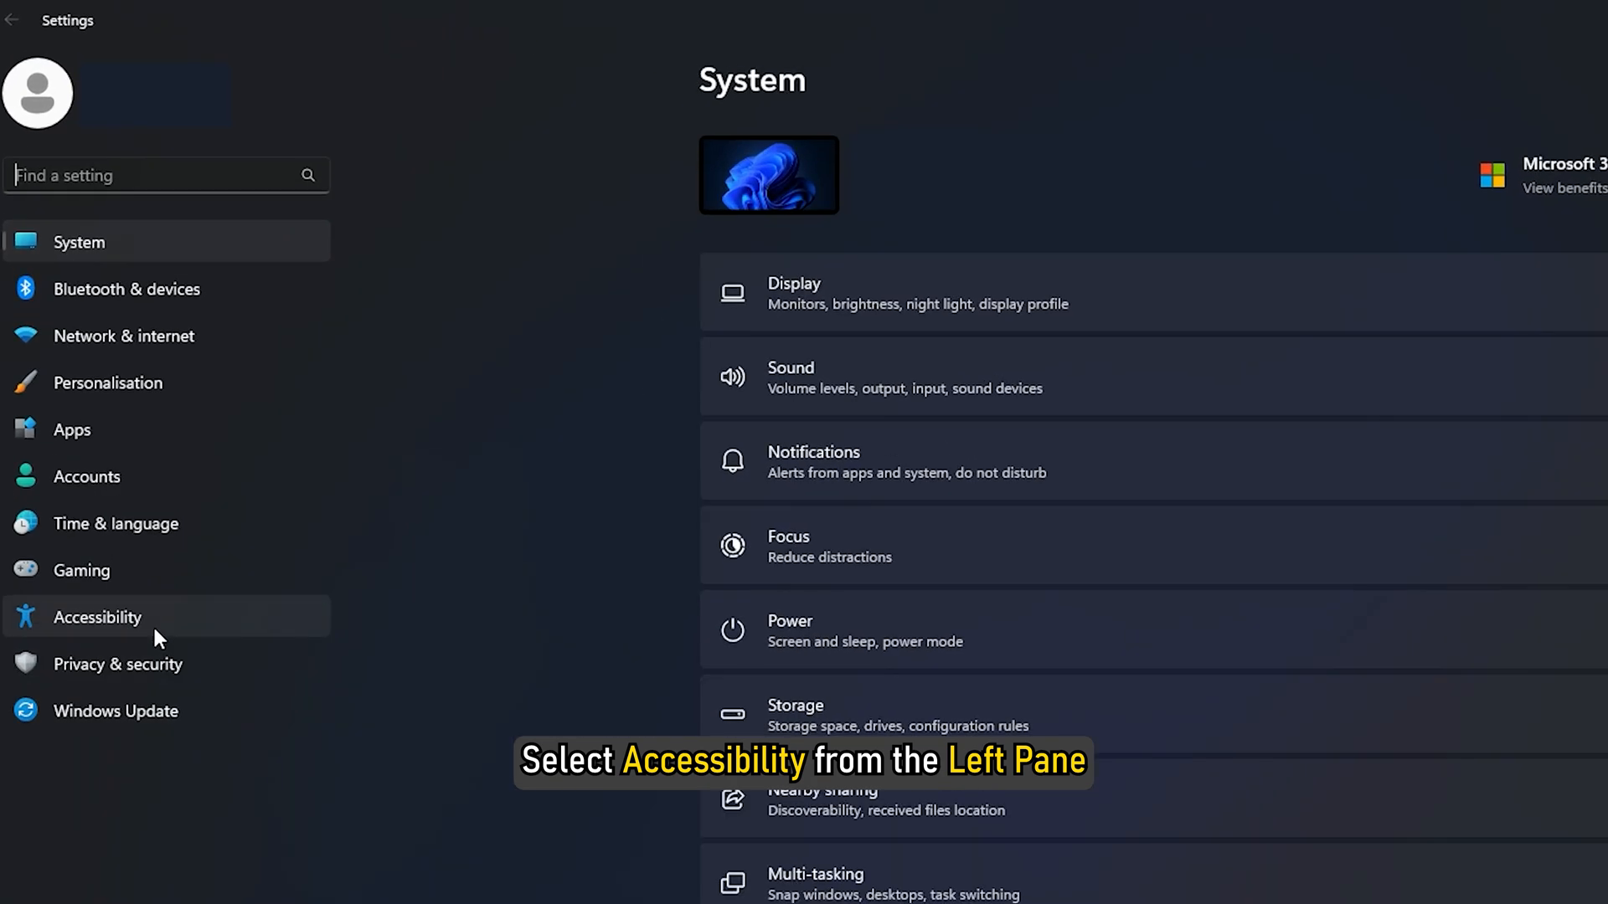
Turn off Sticky keys in the Accessibility keyboard settings
left_click(98, 616)
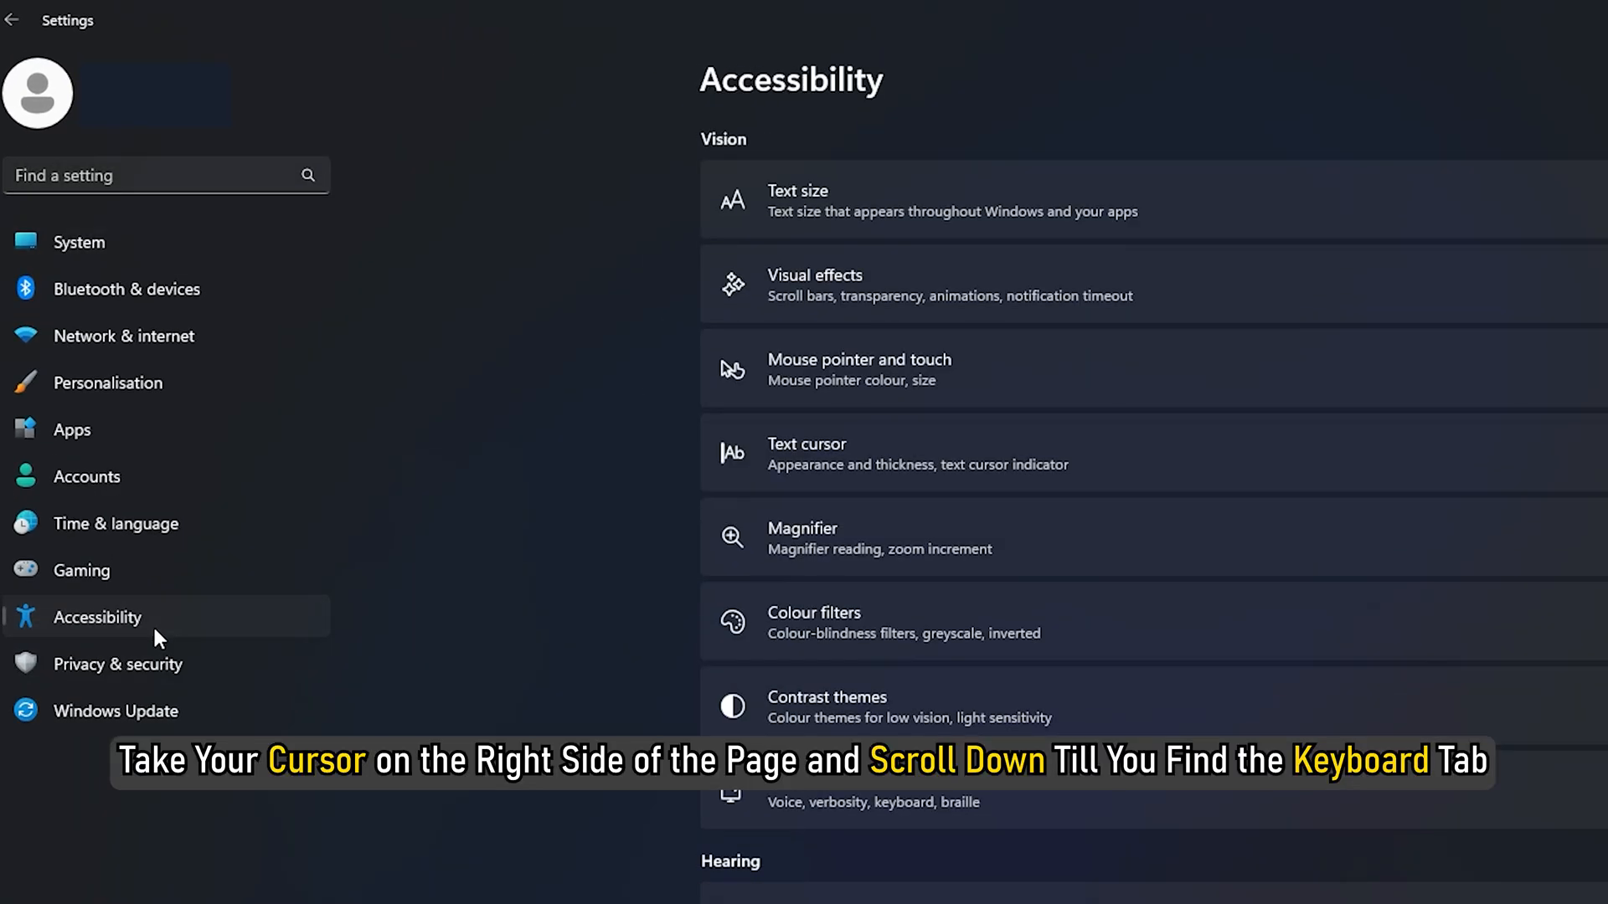
scroll("down", 3)
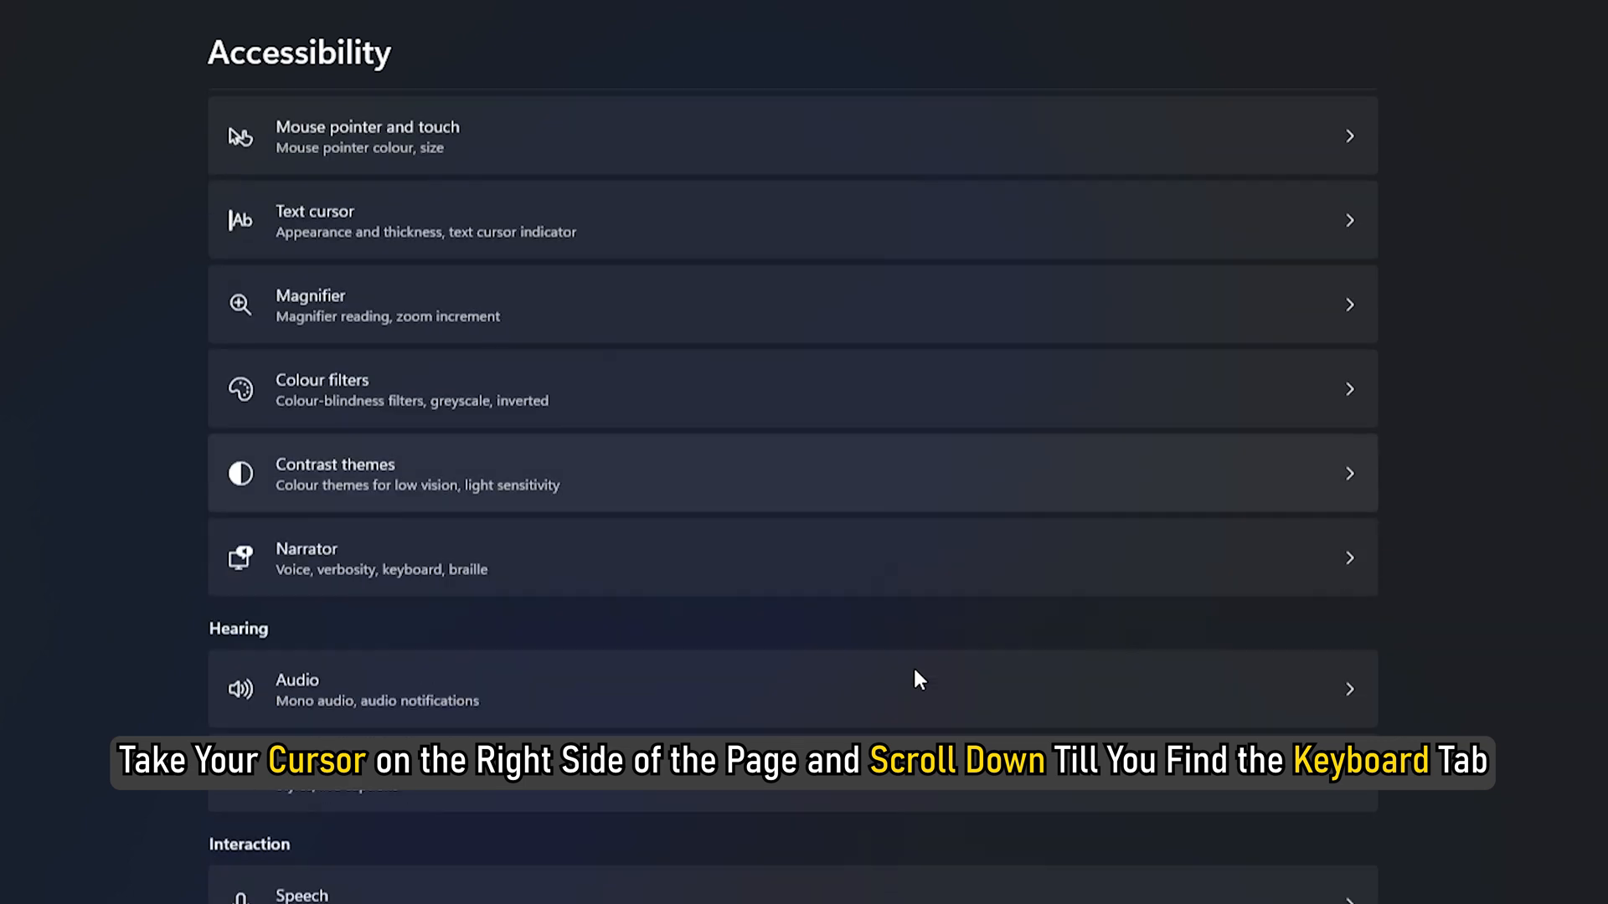
scroll("down", 3)
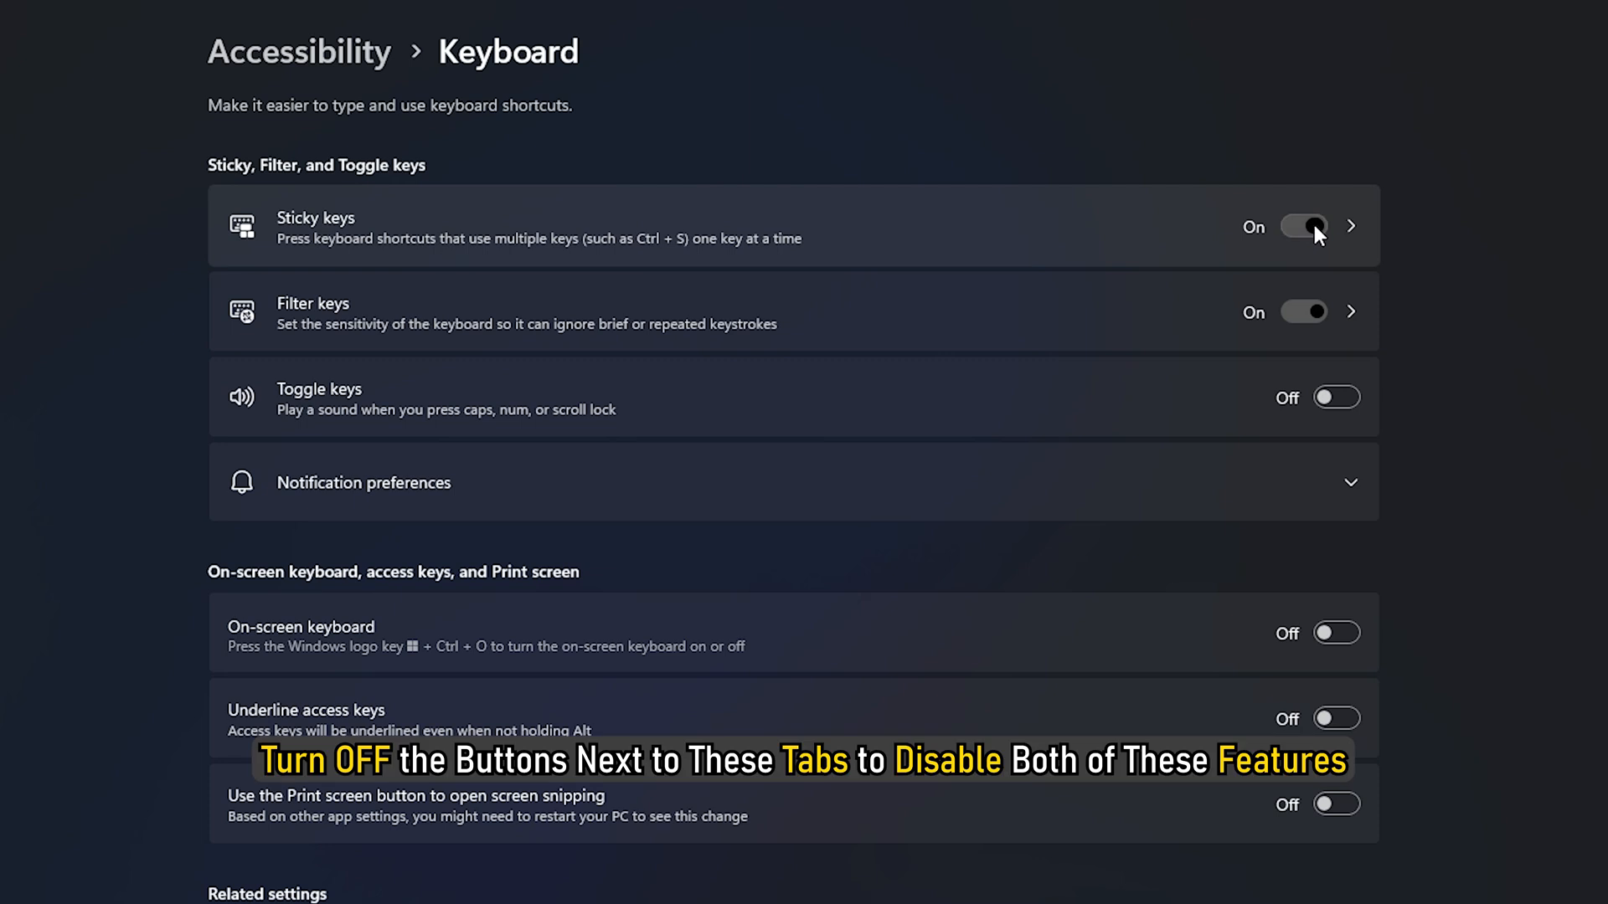
left_click(1303, 225)
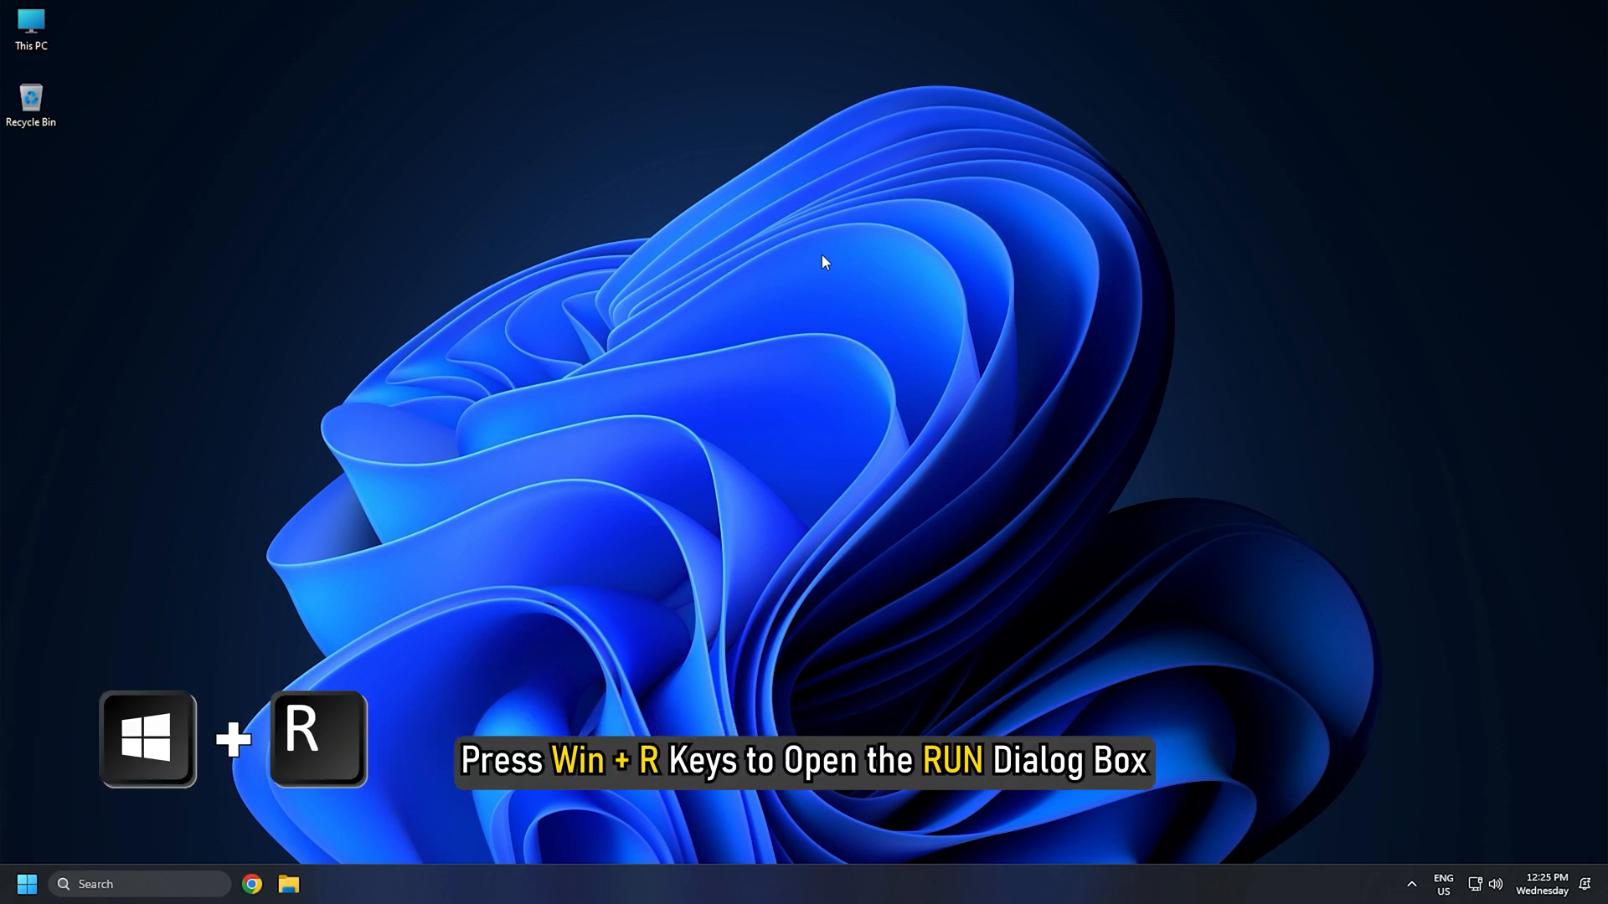
Launch Registry Editor by running regedit from the Run box
key("Win+r")
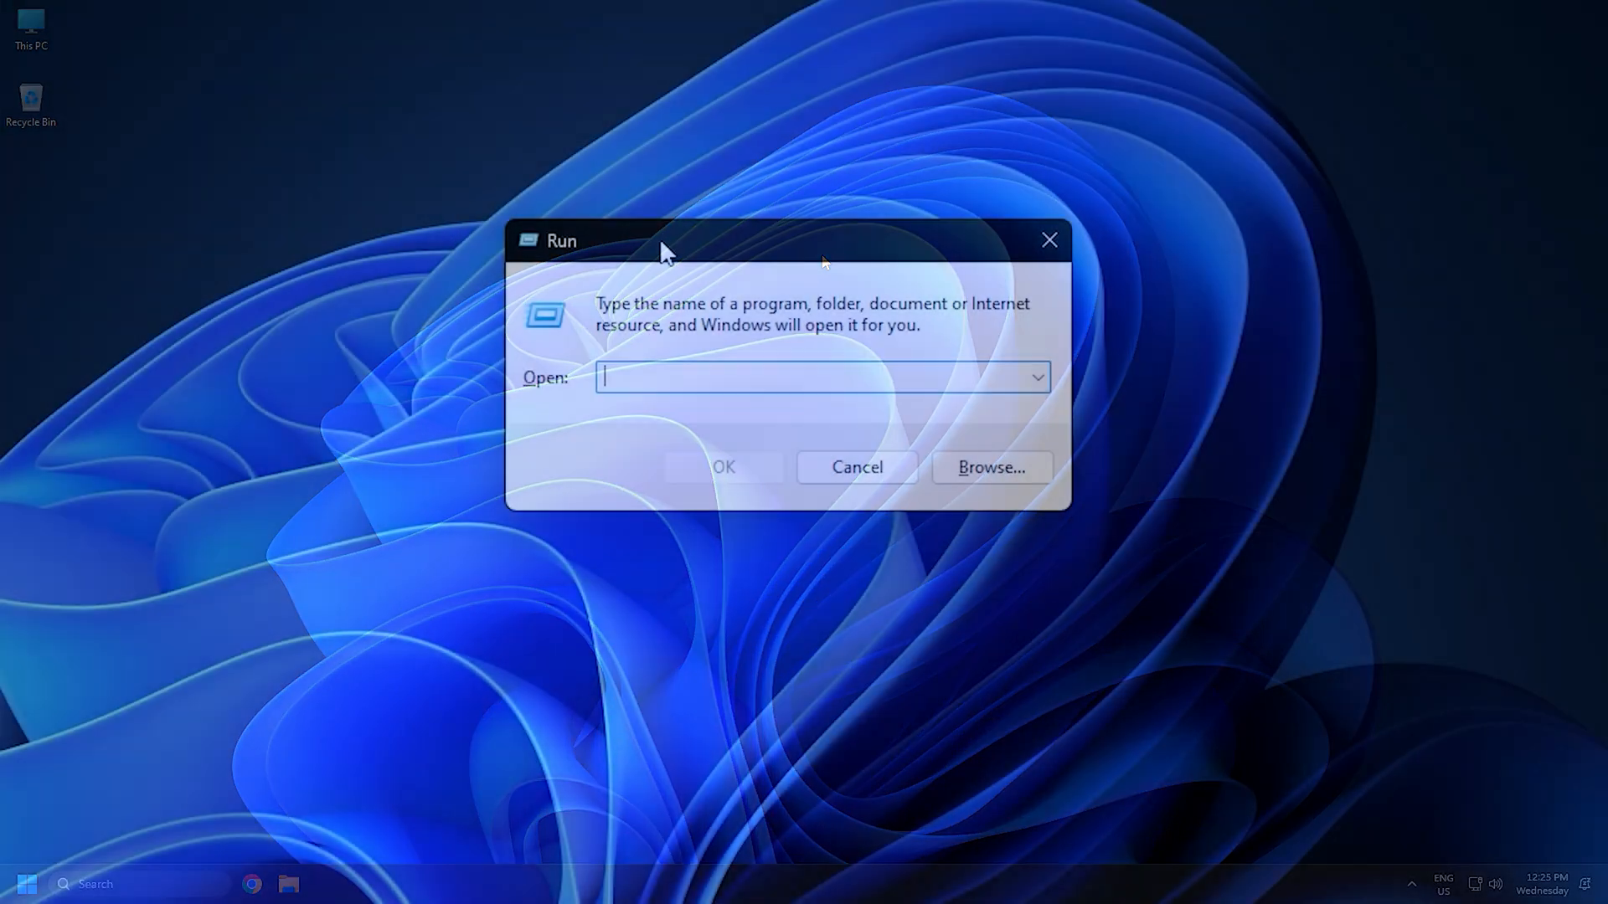
type("regedit")
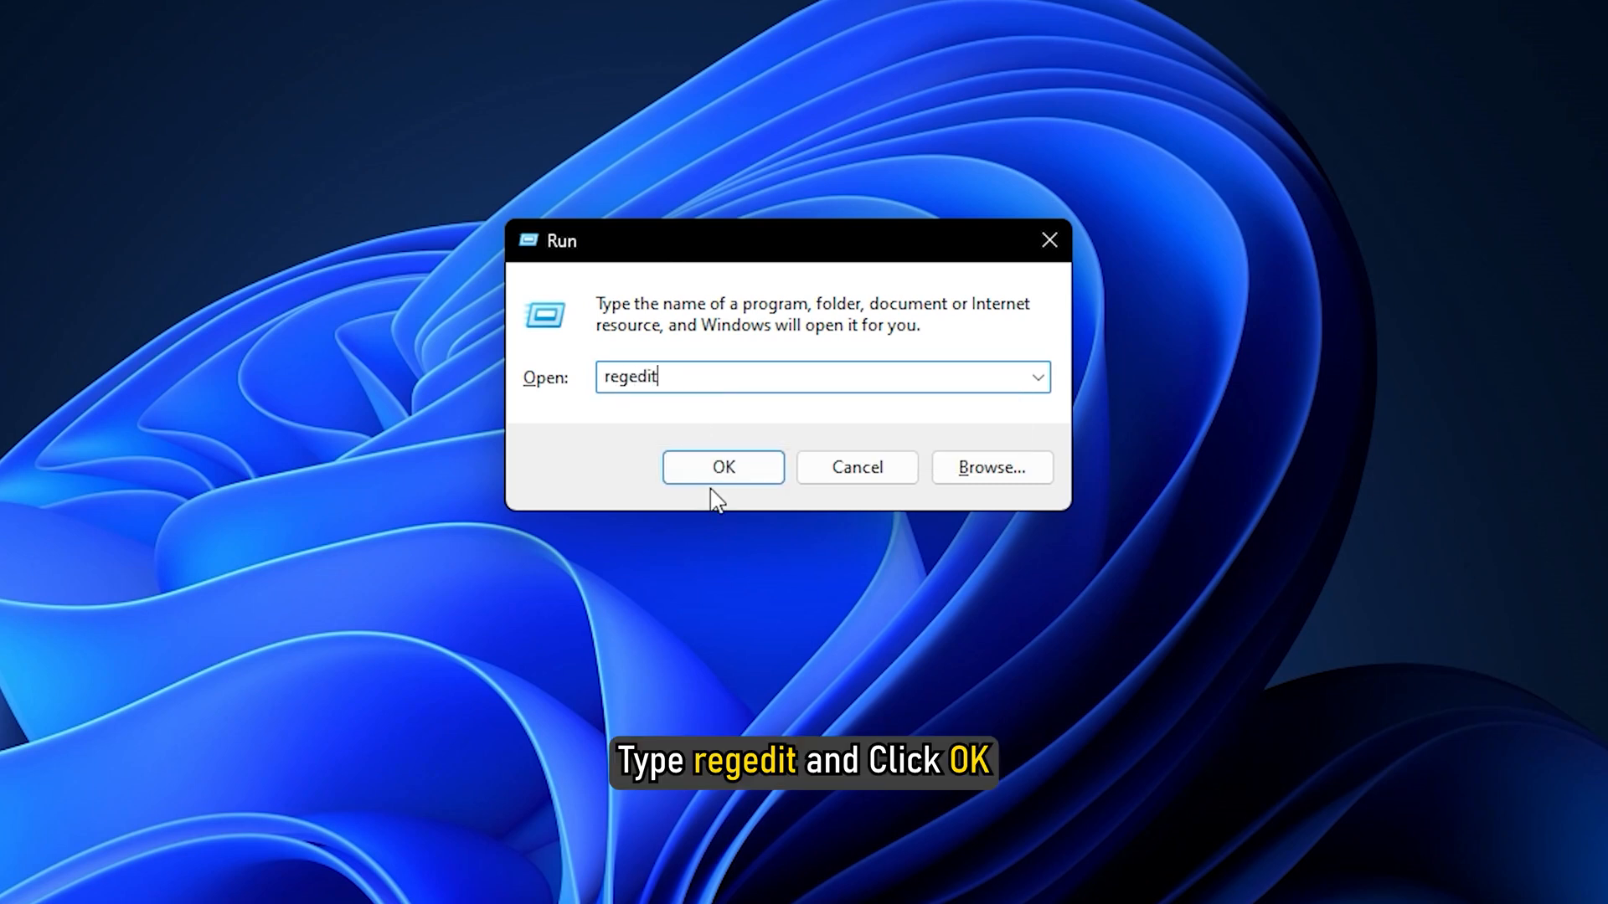
left_click(722, 467)
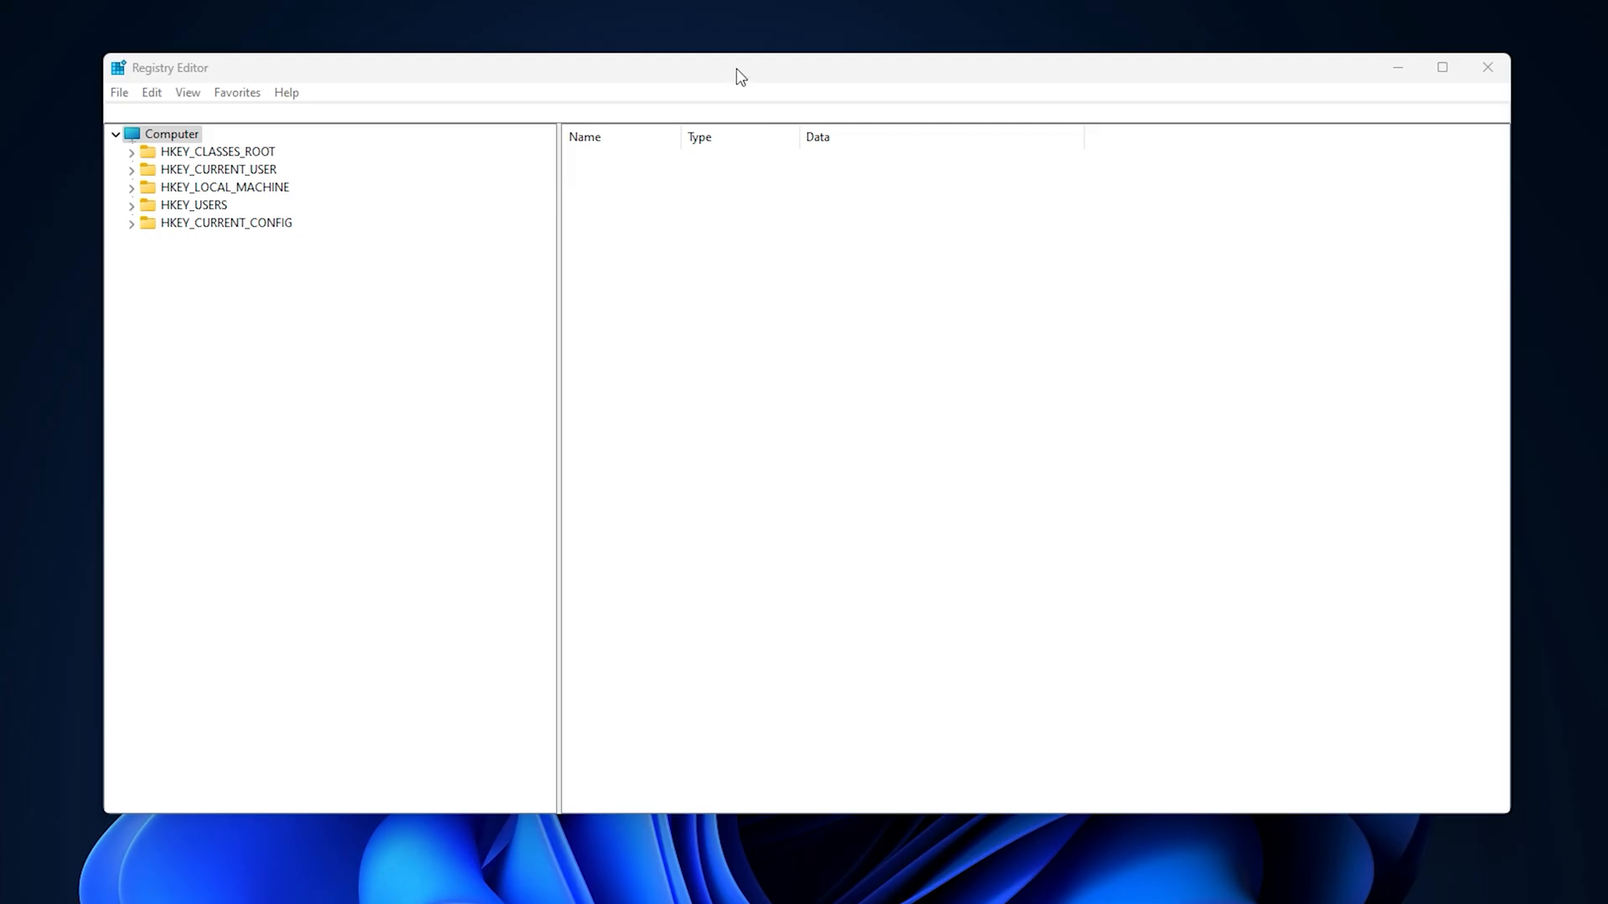
Jump to HKEY_LOCAL_MACHINE\SOFTWARE\Policies\Microsoft and expand the Microsoft key's subkeys
type("HKEY_LOCAL_MACHINE\\SOFTWARE\\Policies\\Microsoft")
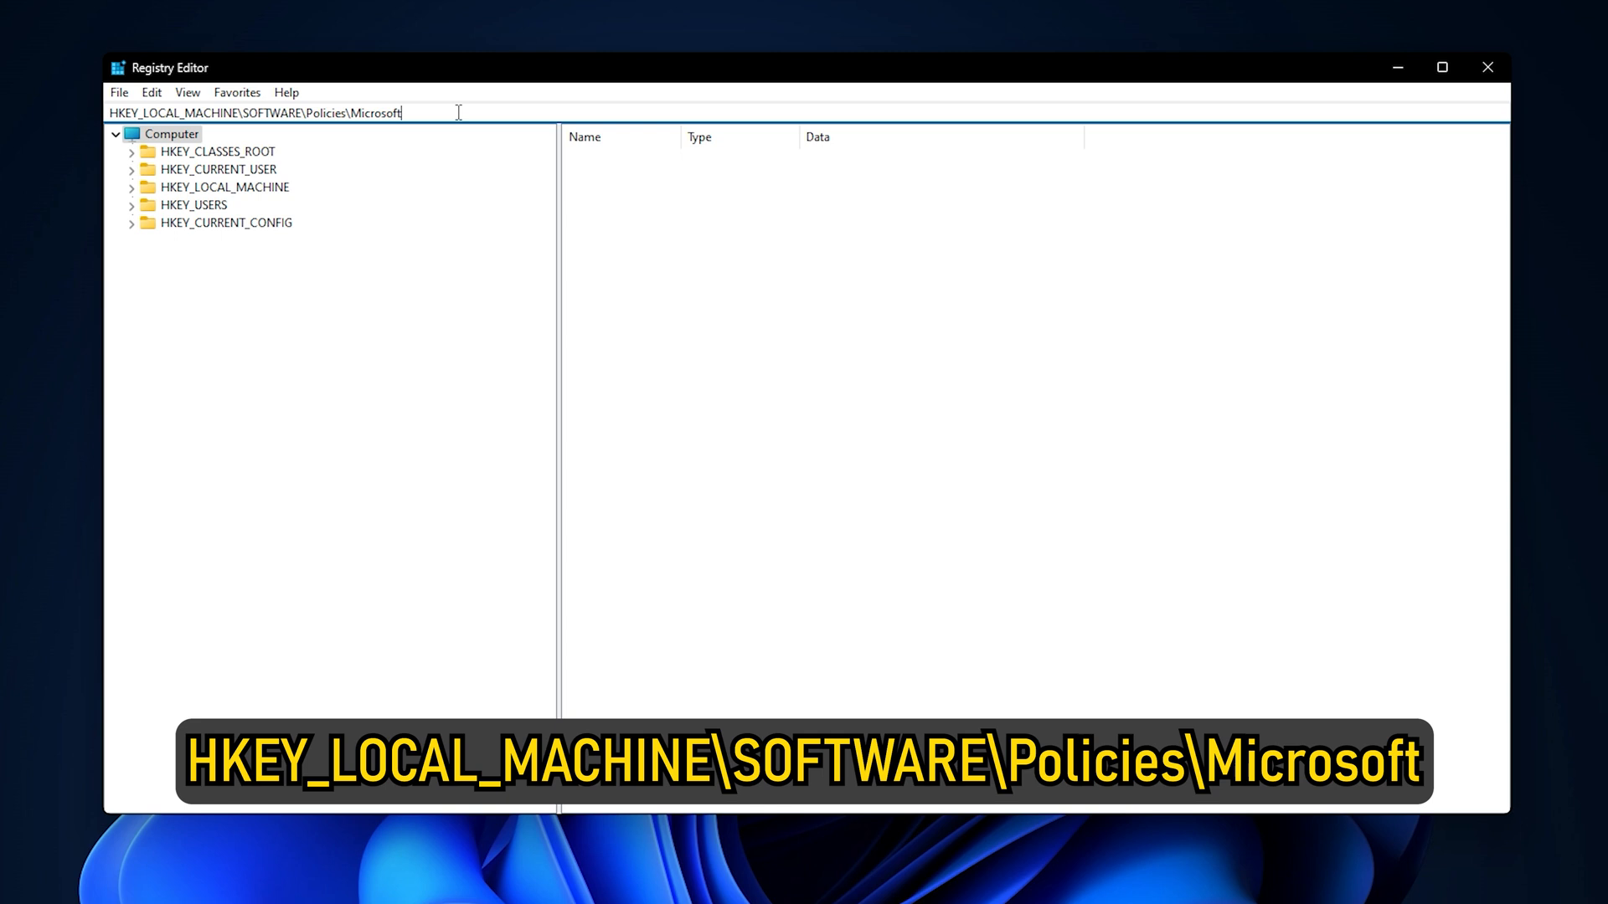
key("Return")
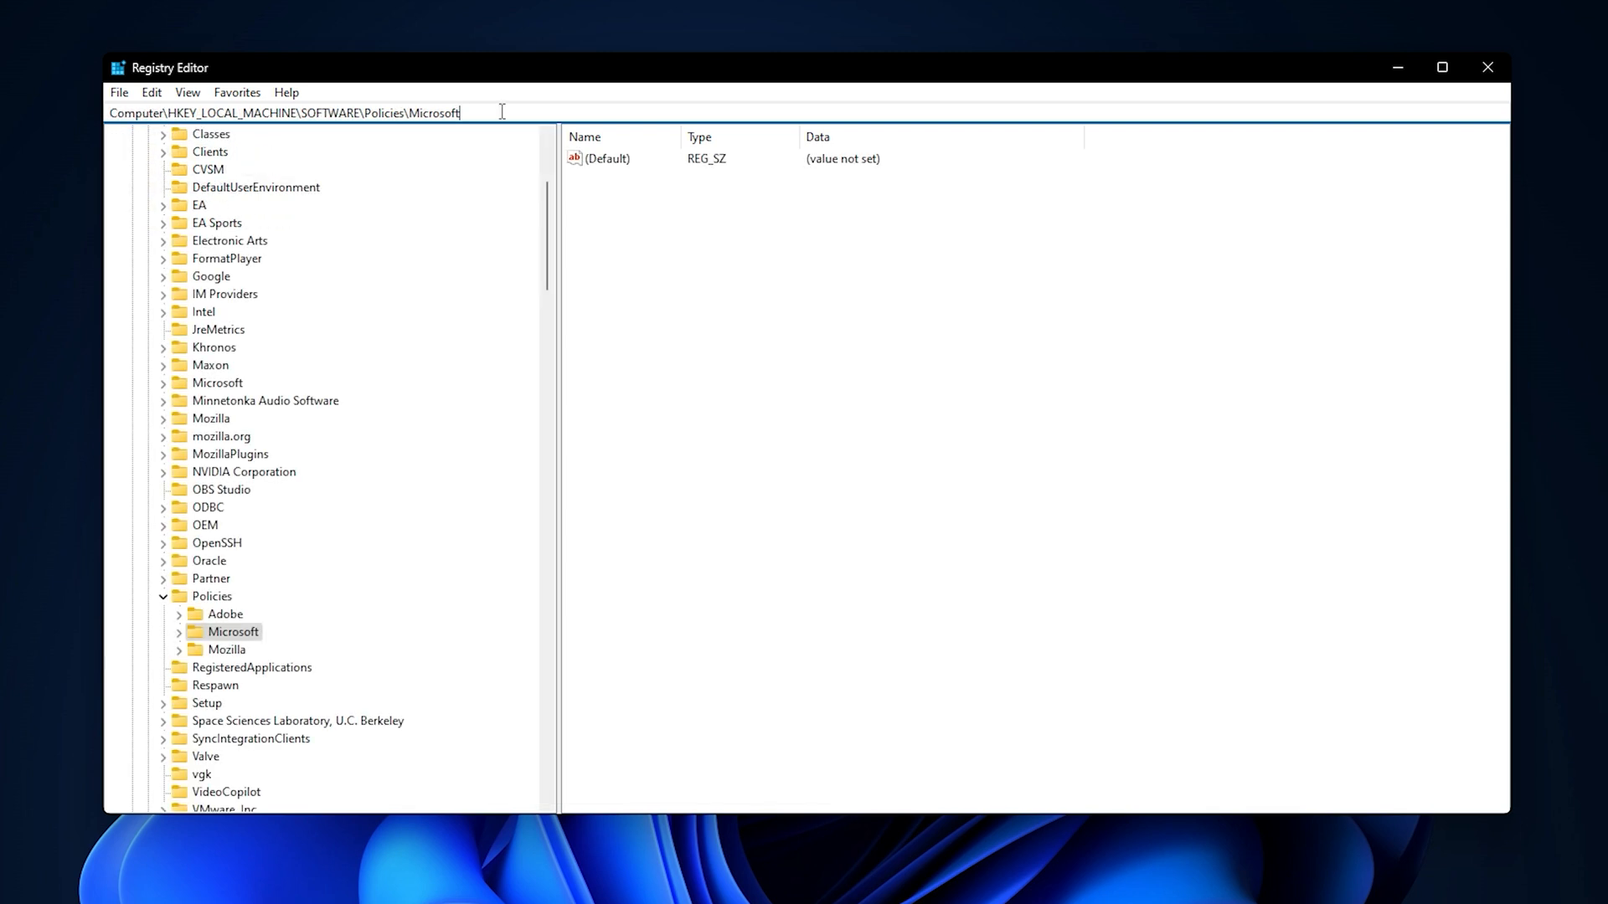
left_click(178, 631)
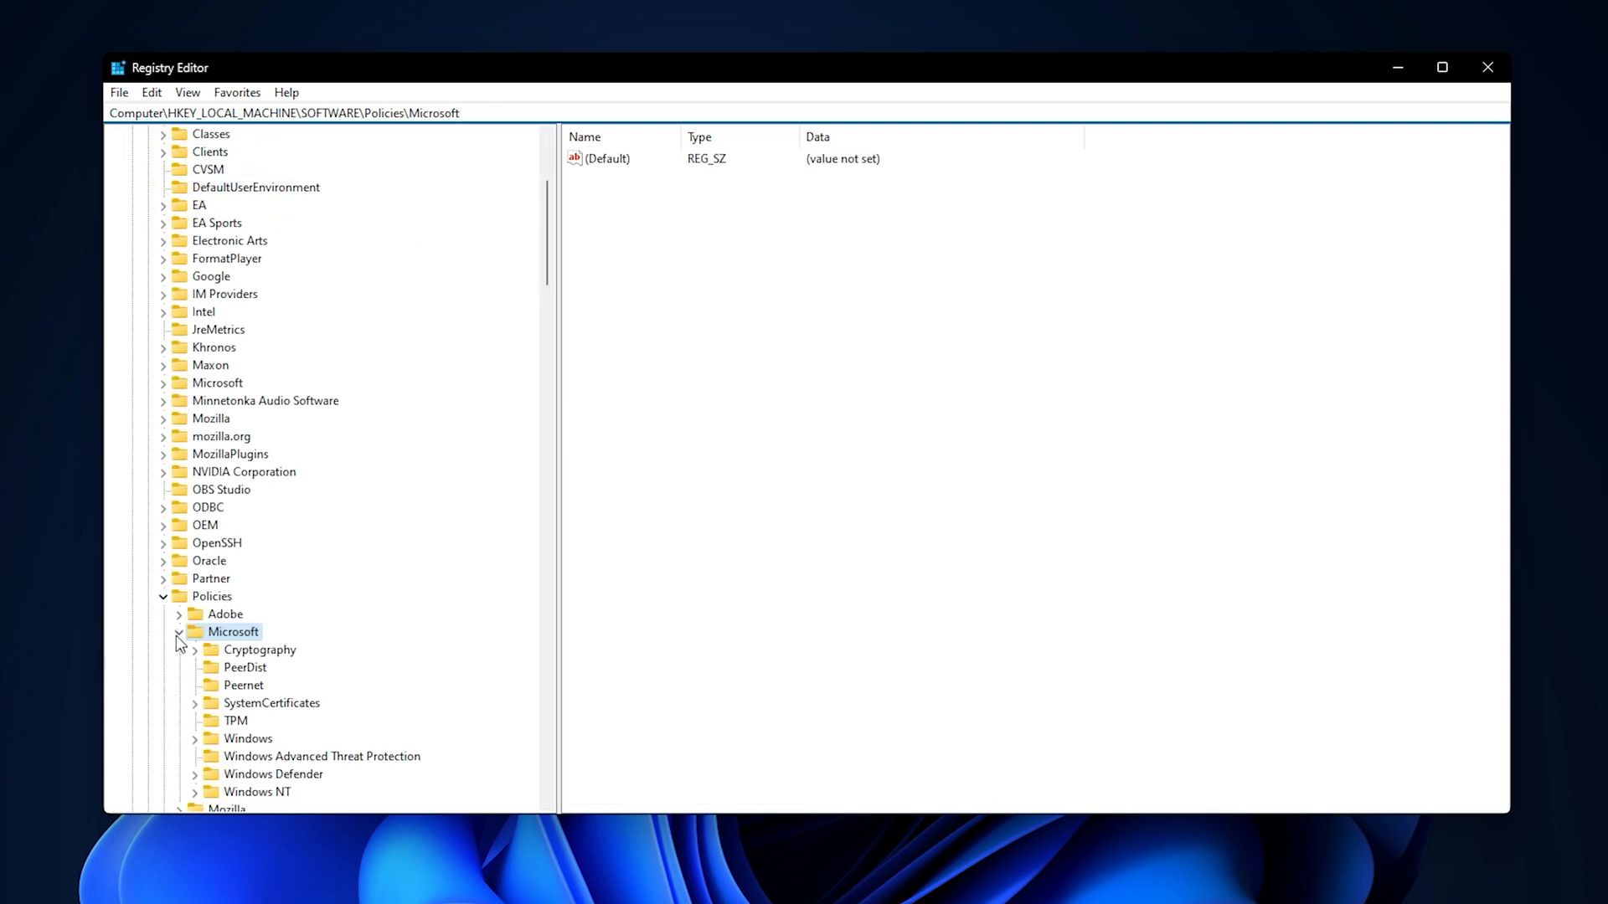
scroll("down", 3)
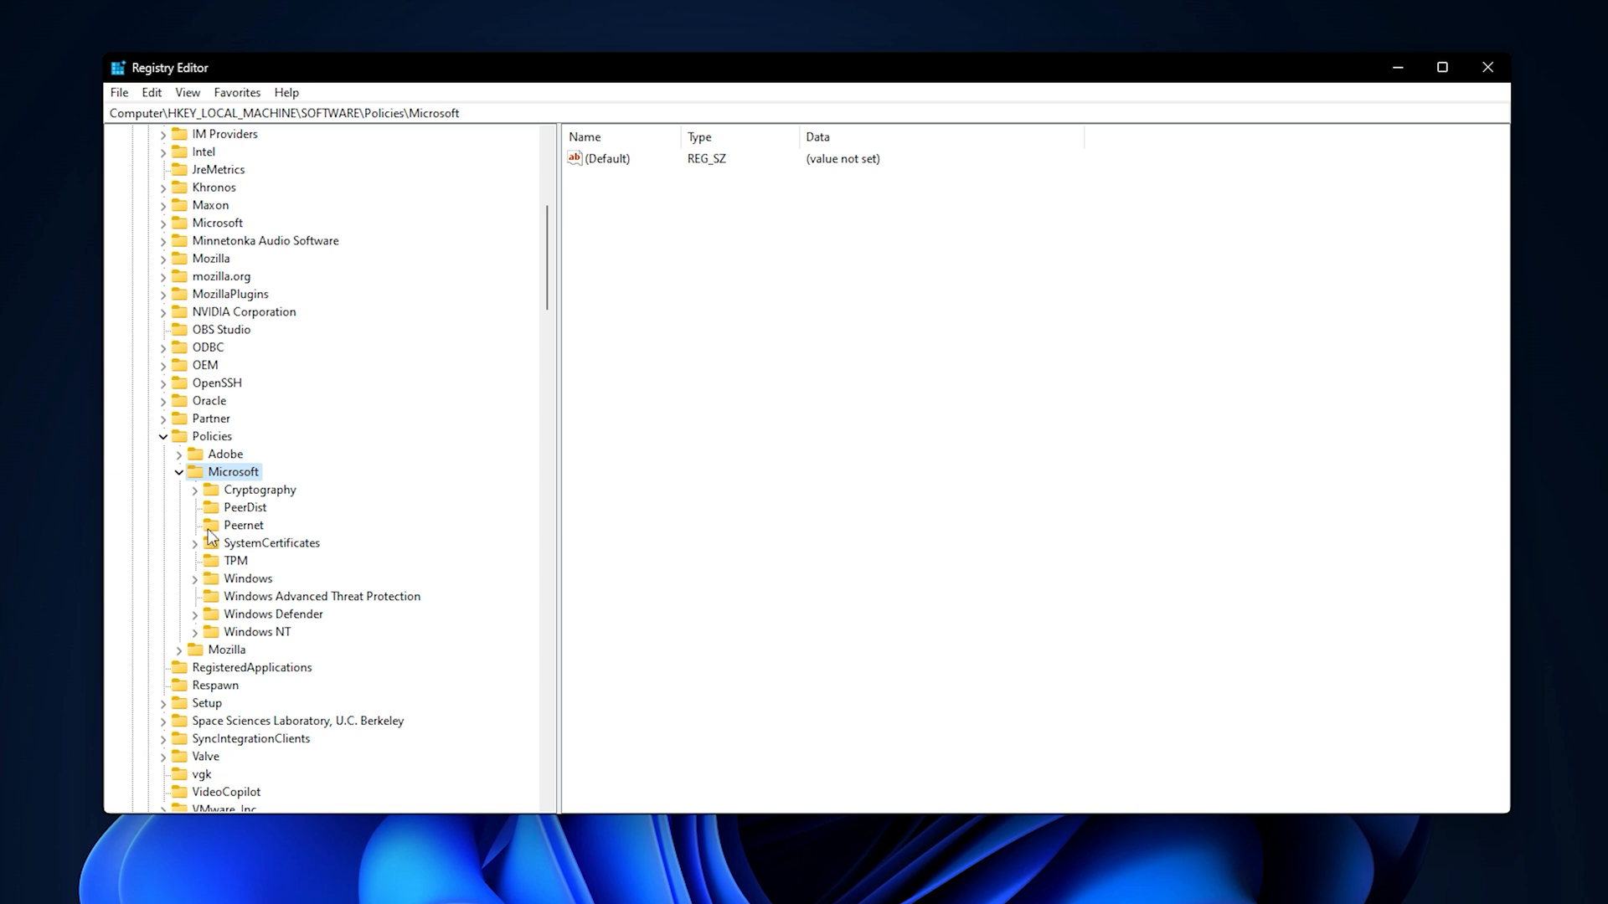
Create a new key named WindowsInkWorkspace under the Microsoft key
right_click(234, 471)
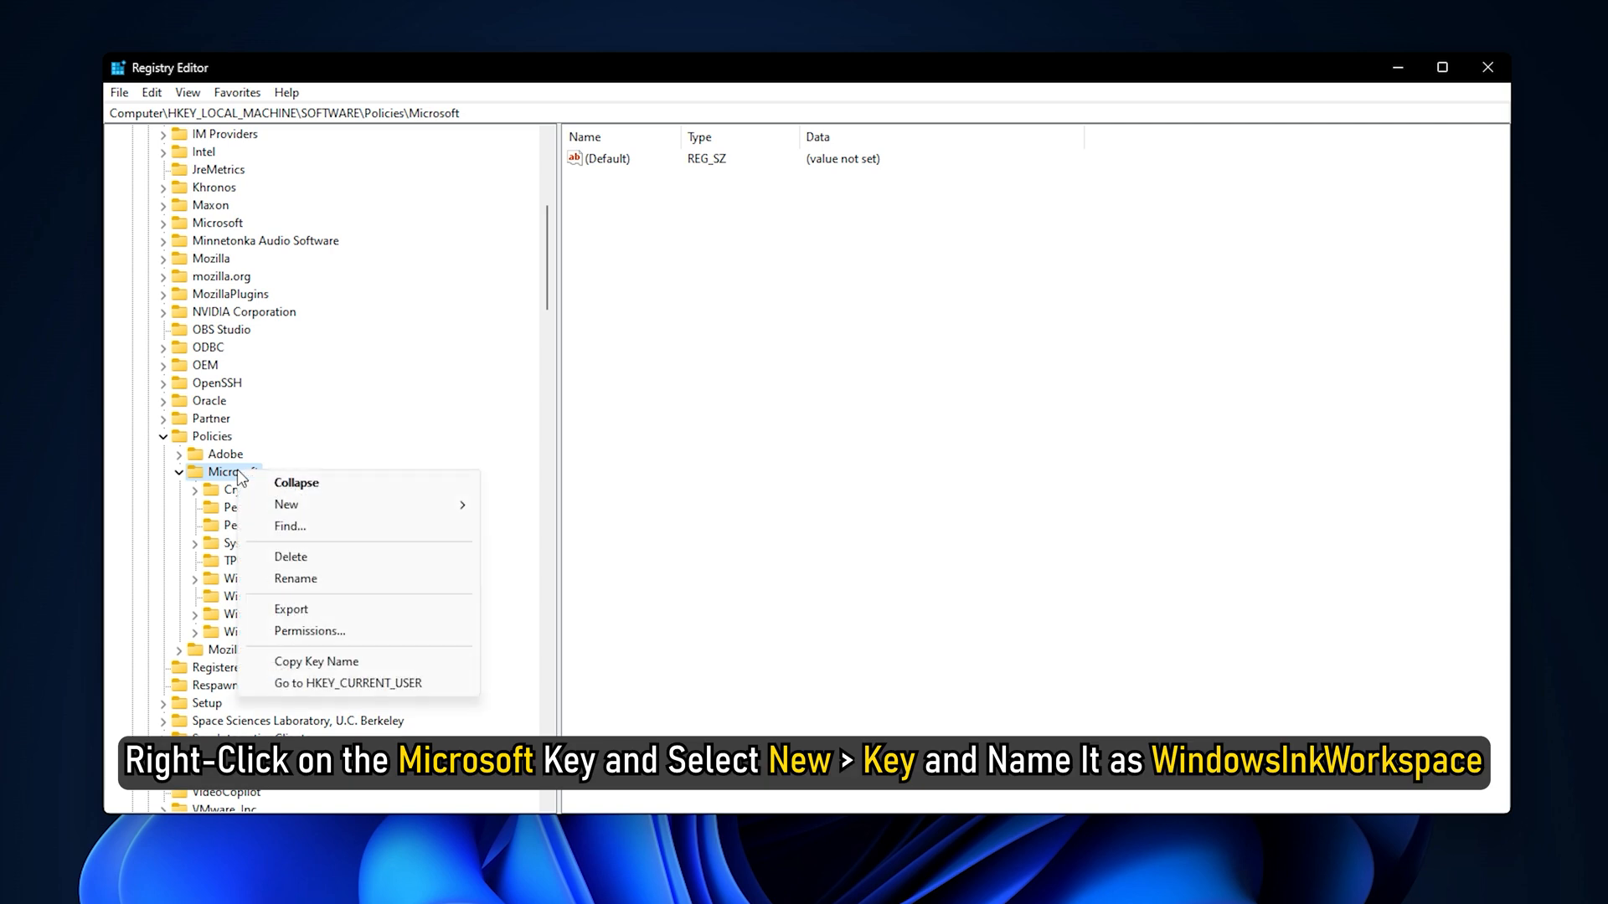
mouse_move(287, 504)
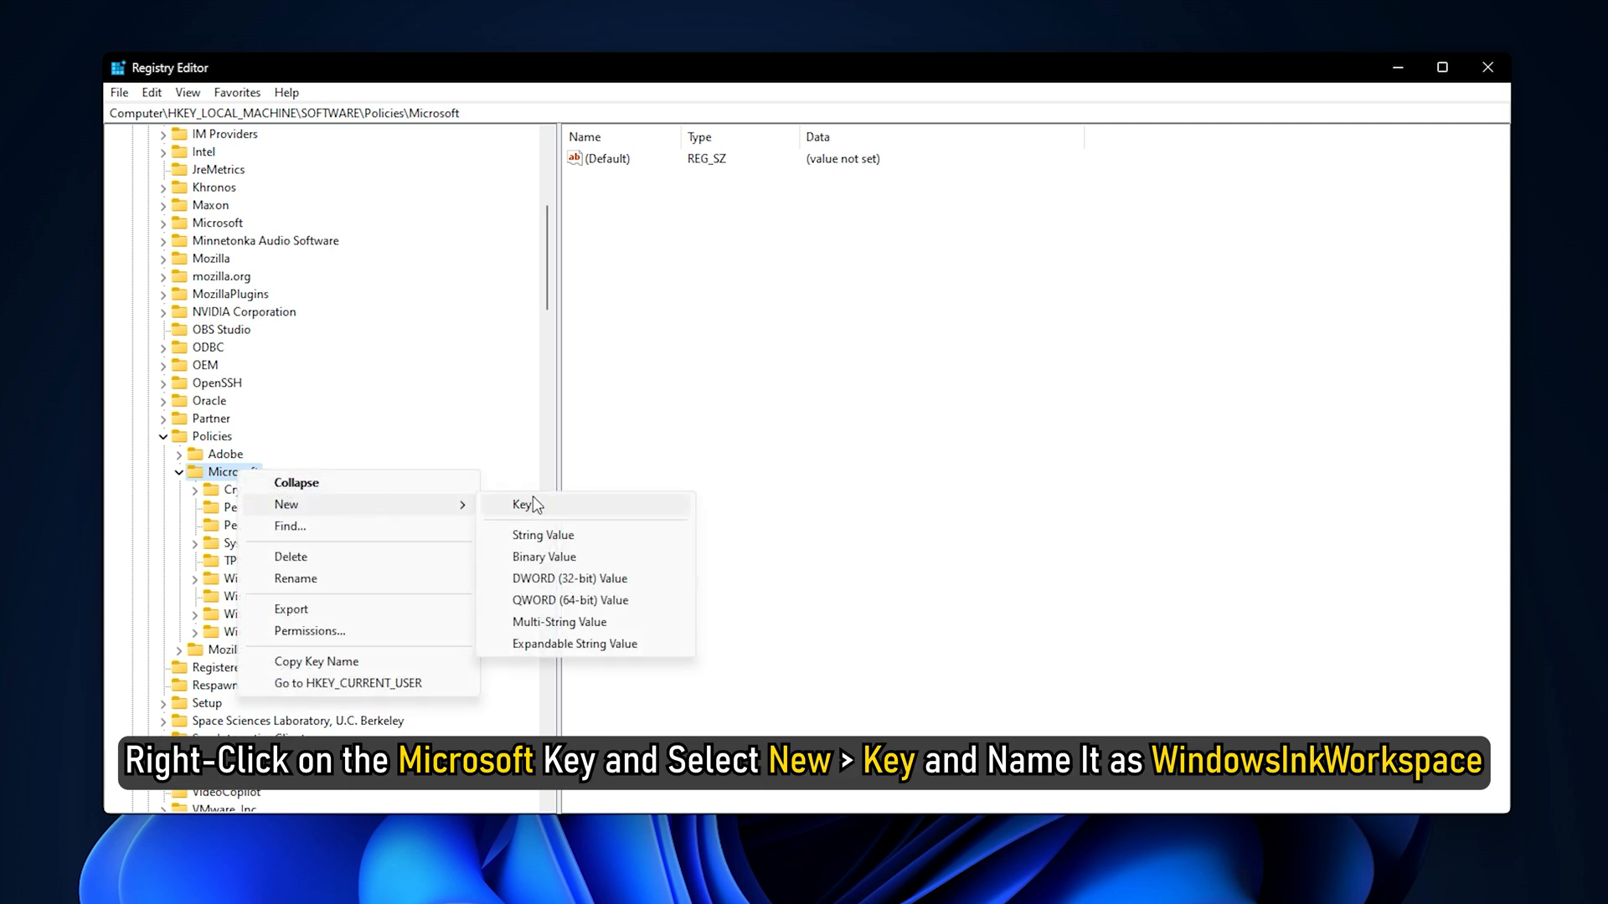
left_click(523, 503)
type("WindowsInkWorkspace")
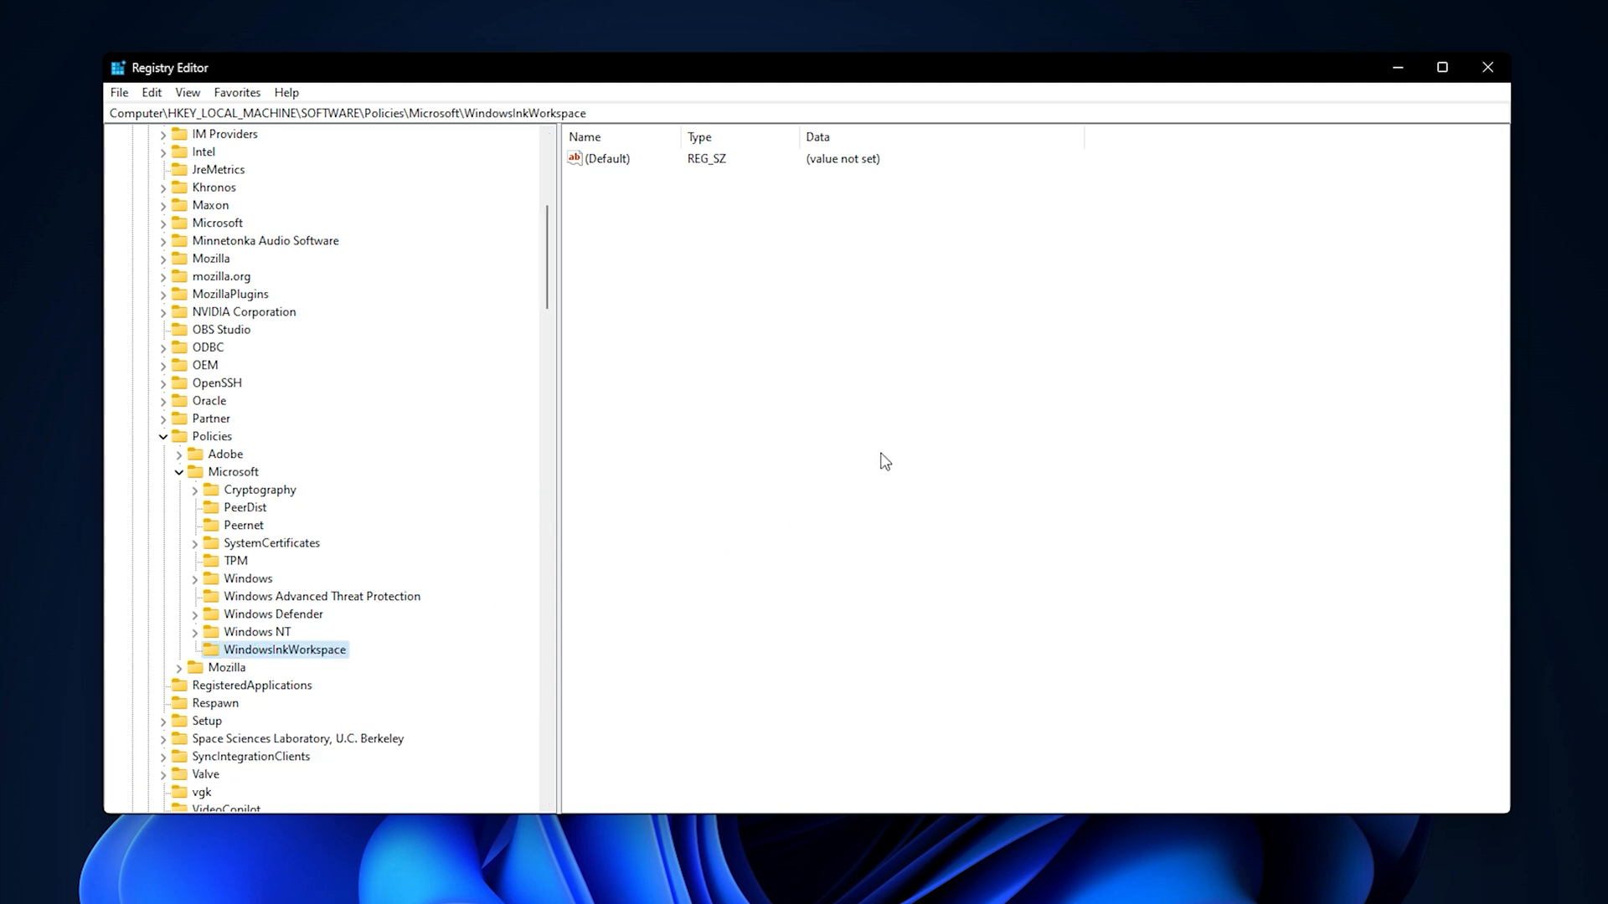
Add a 32-bit DWORD named AllowWindowsInkWorkspace with value data 0
right_click(885, 462)
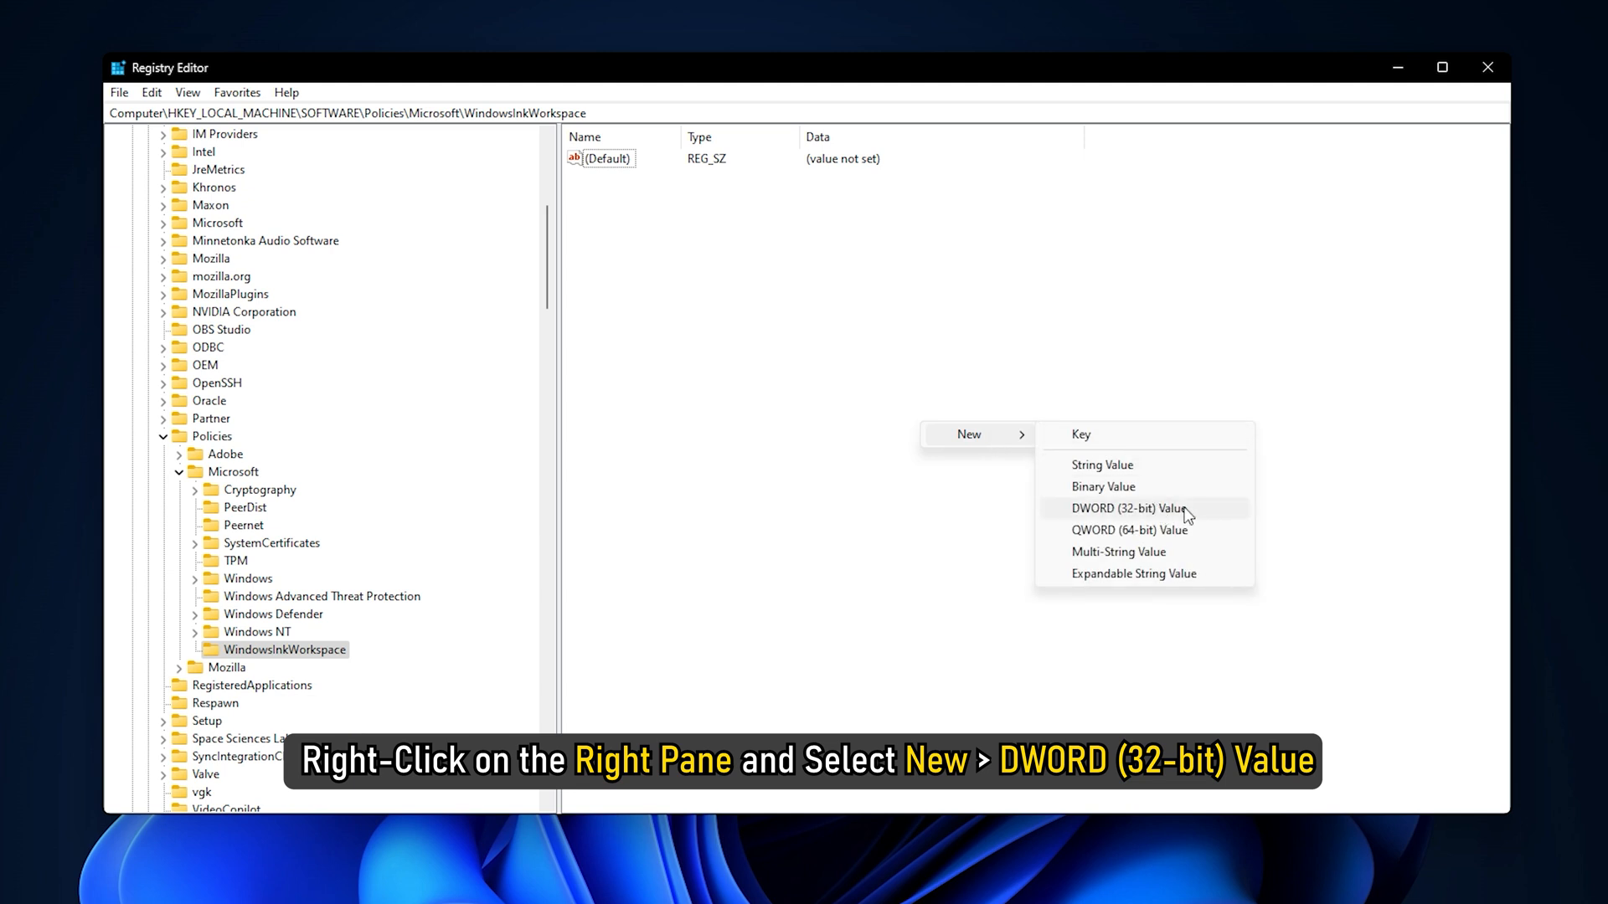
left_click(1126, 508)
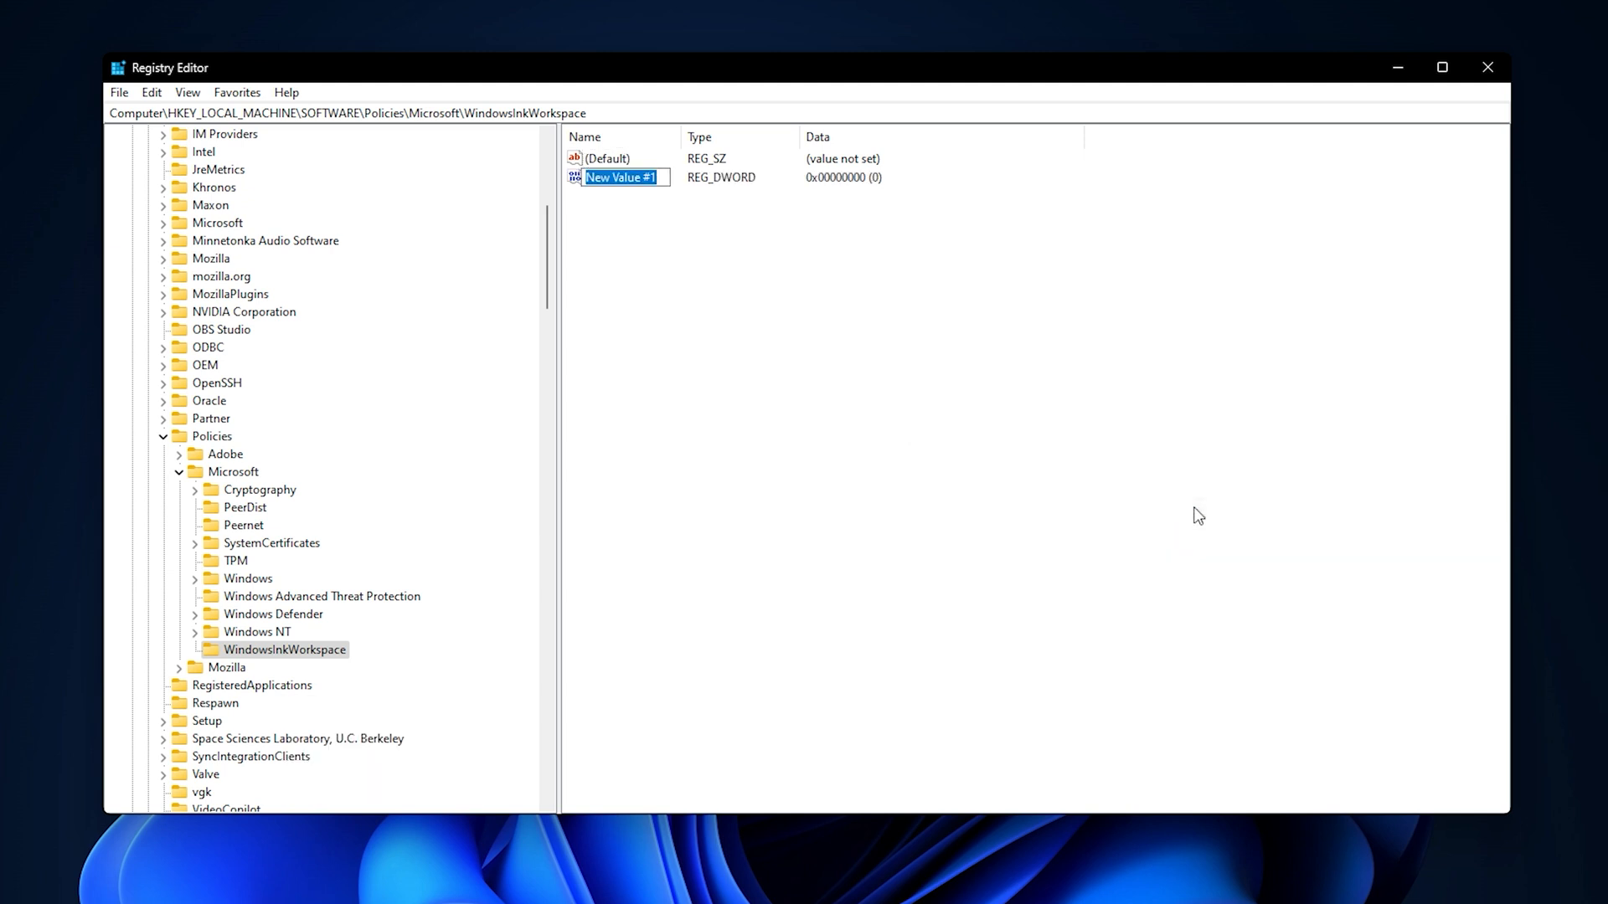
type("AllowWindowsInkWorkspace")
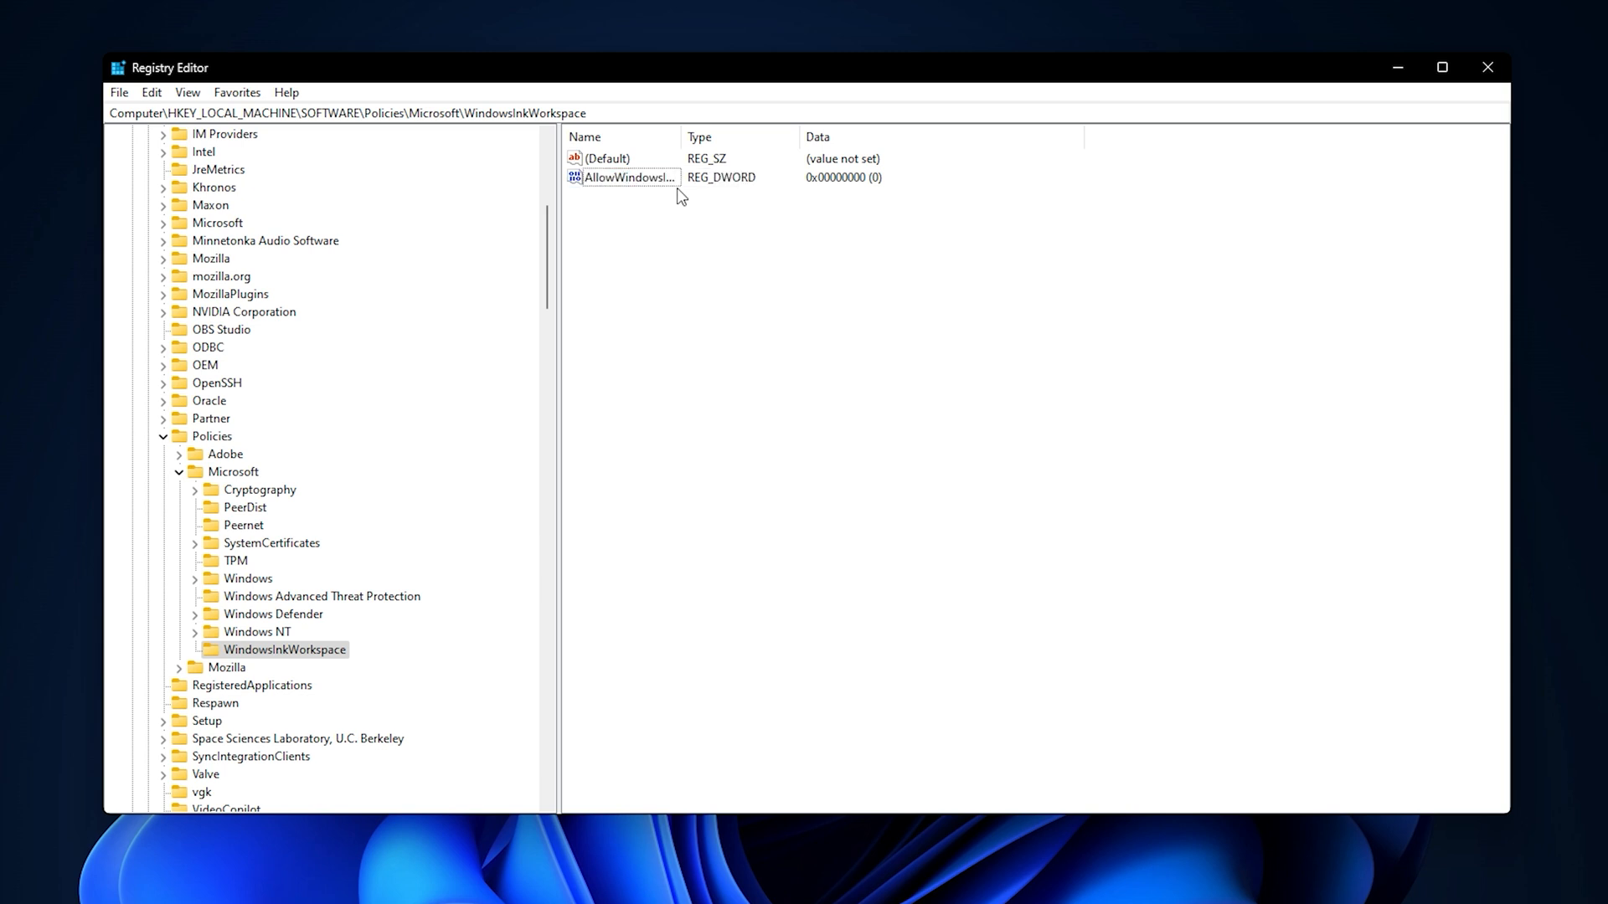
double_click(623, 178)
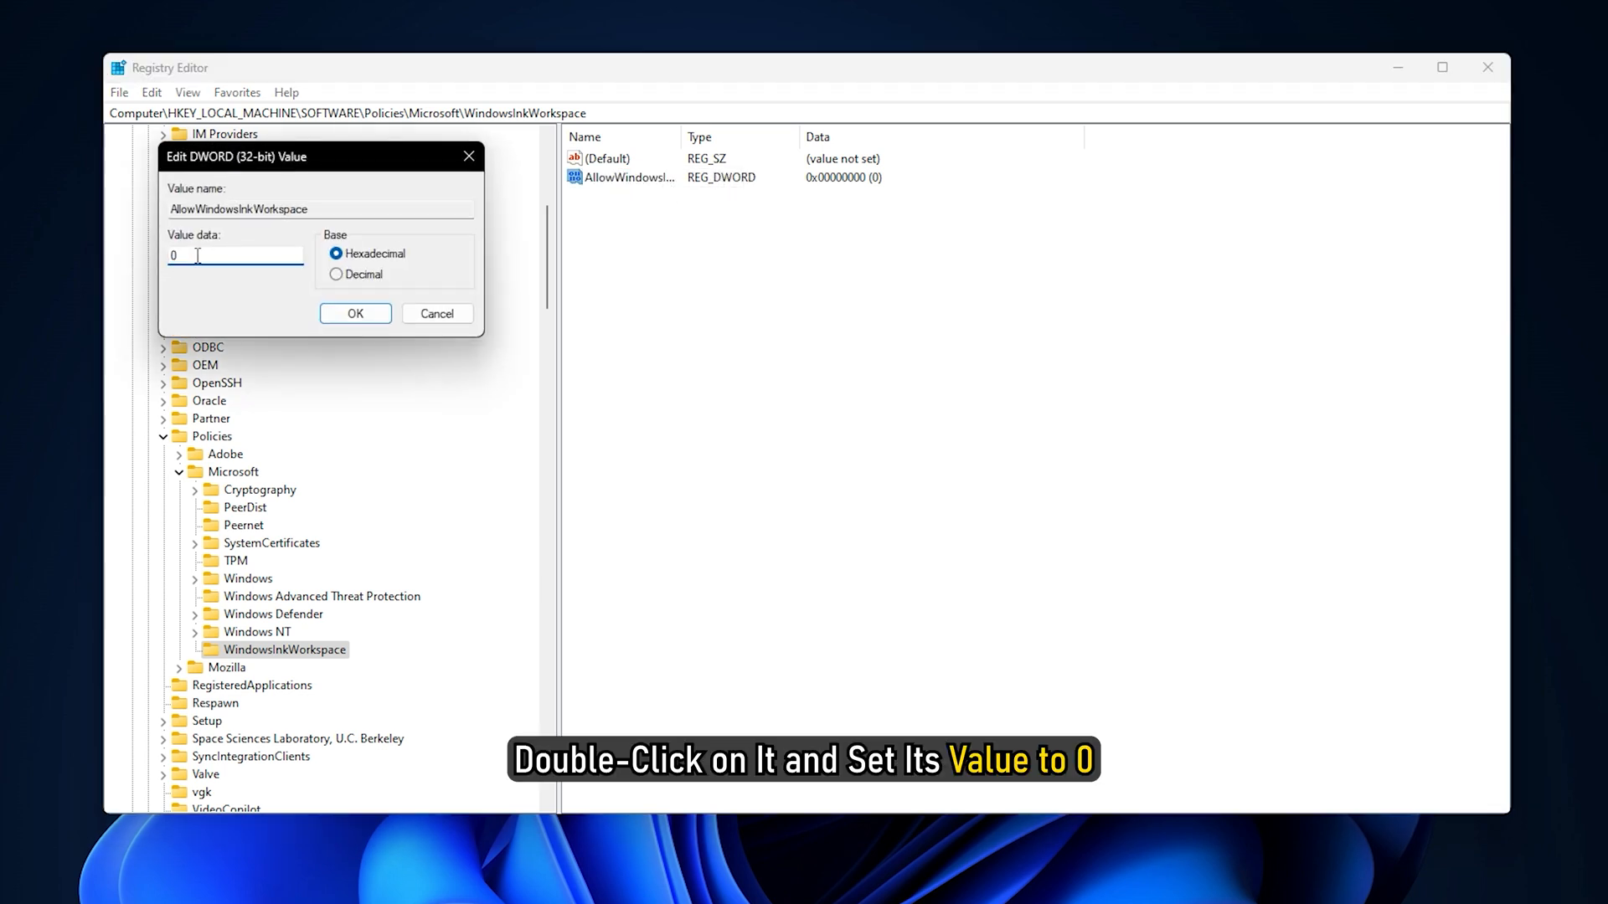
left_click(355, 313)
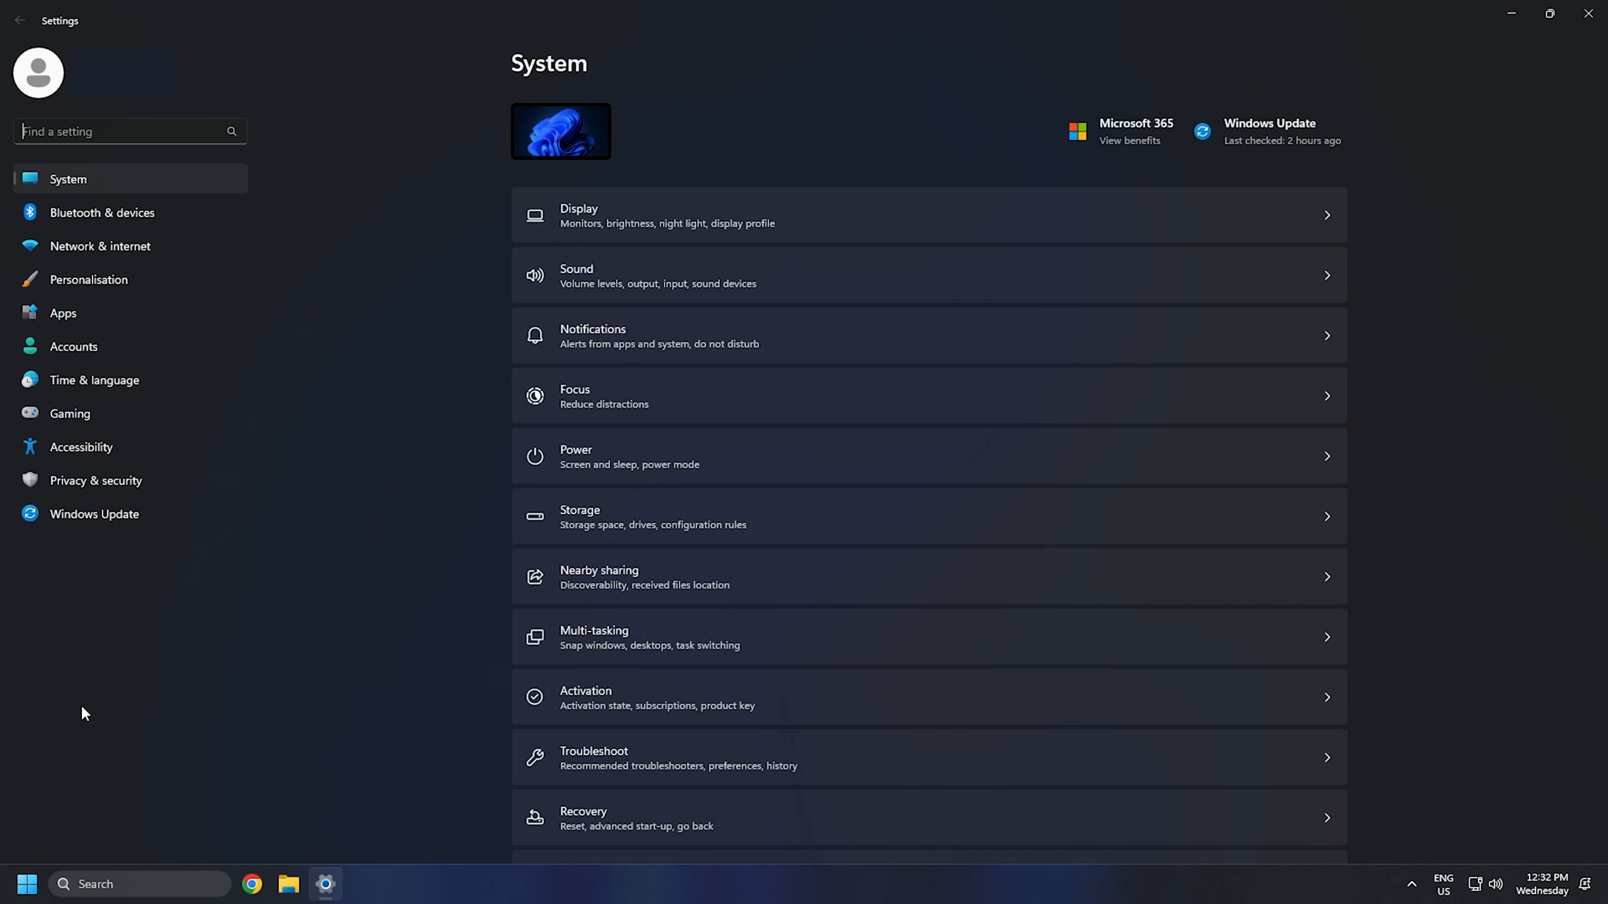
Run the Keyboard troubleshooter from System > Troubleshoot > Other trouble-shooters
scroll("down", 3)
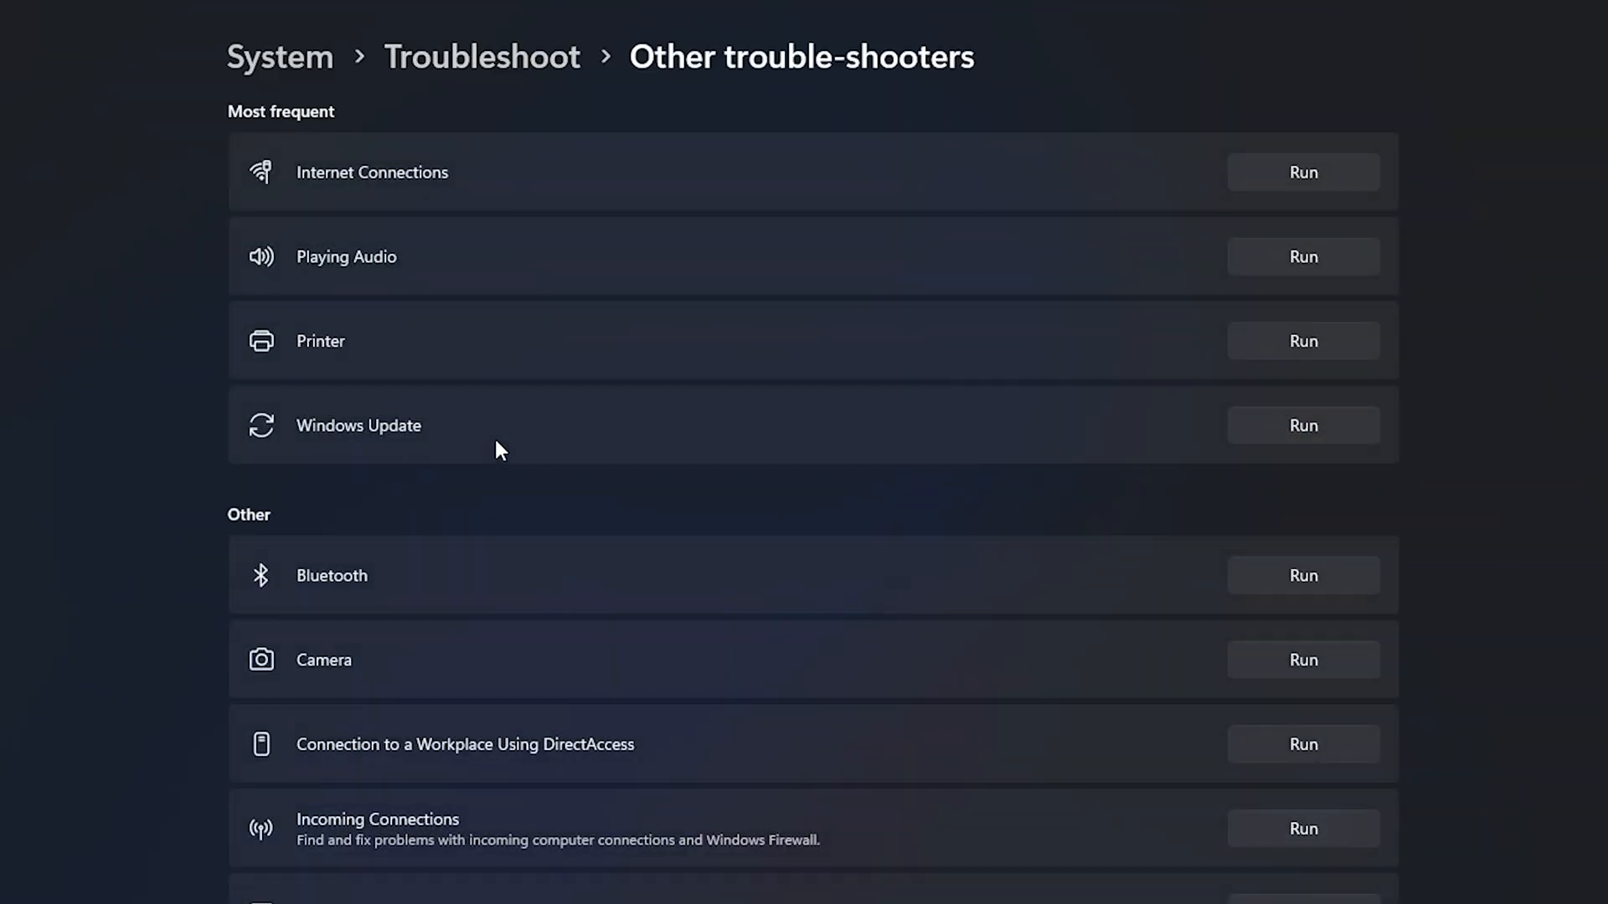
scroll("down", 3)
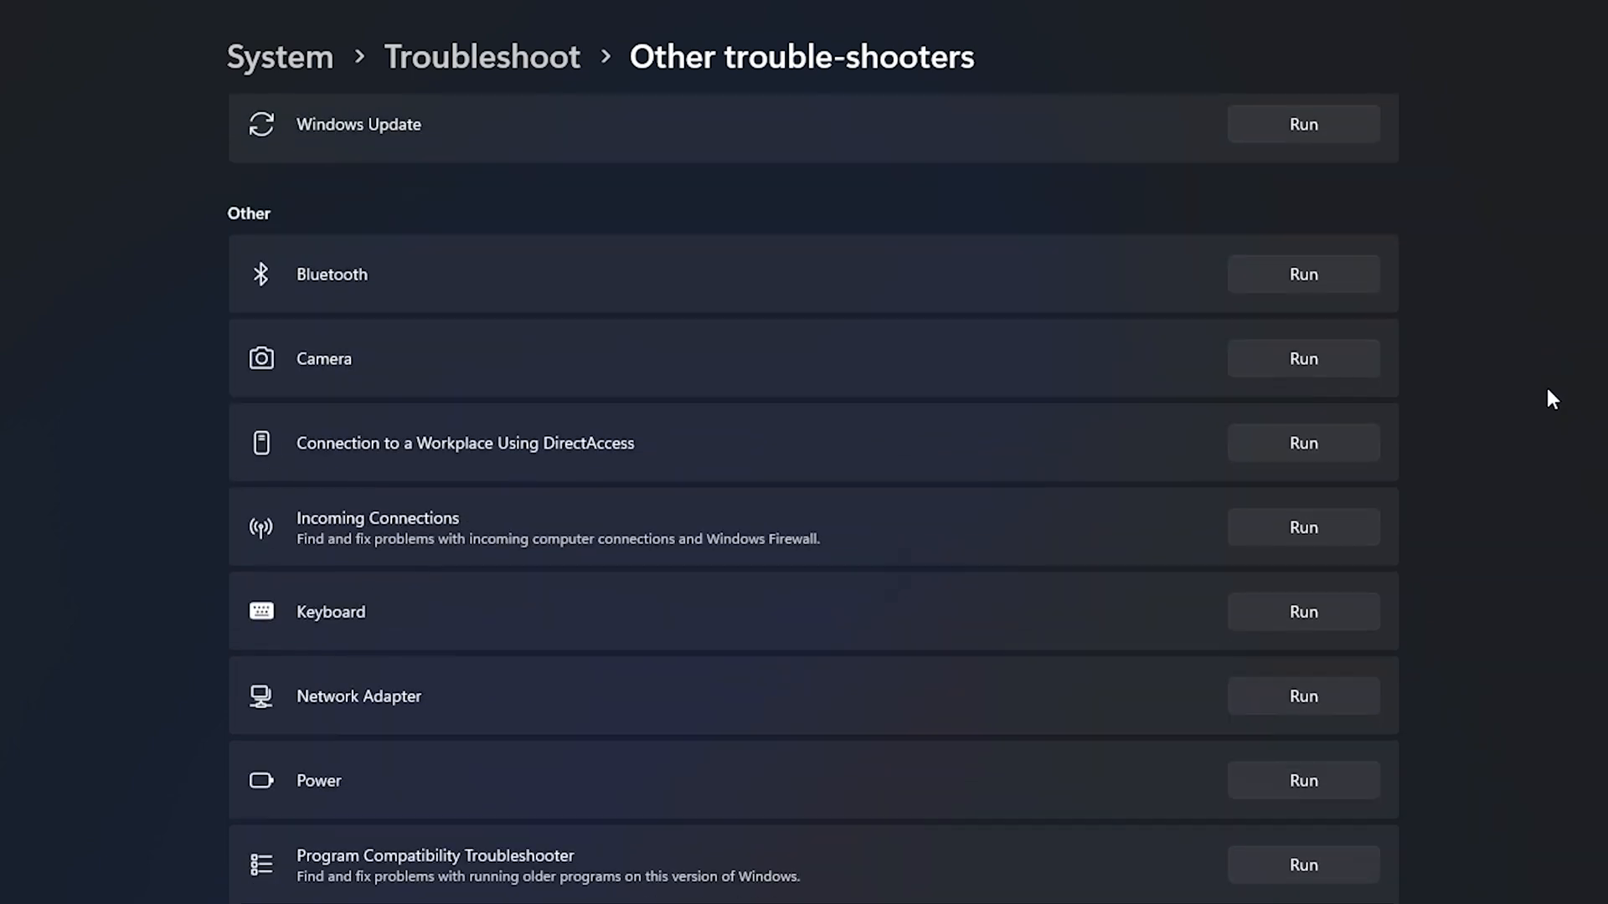
scroll("down", 3)
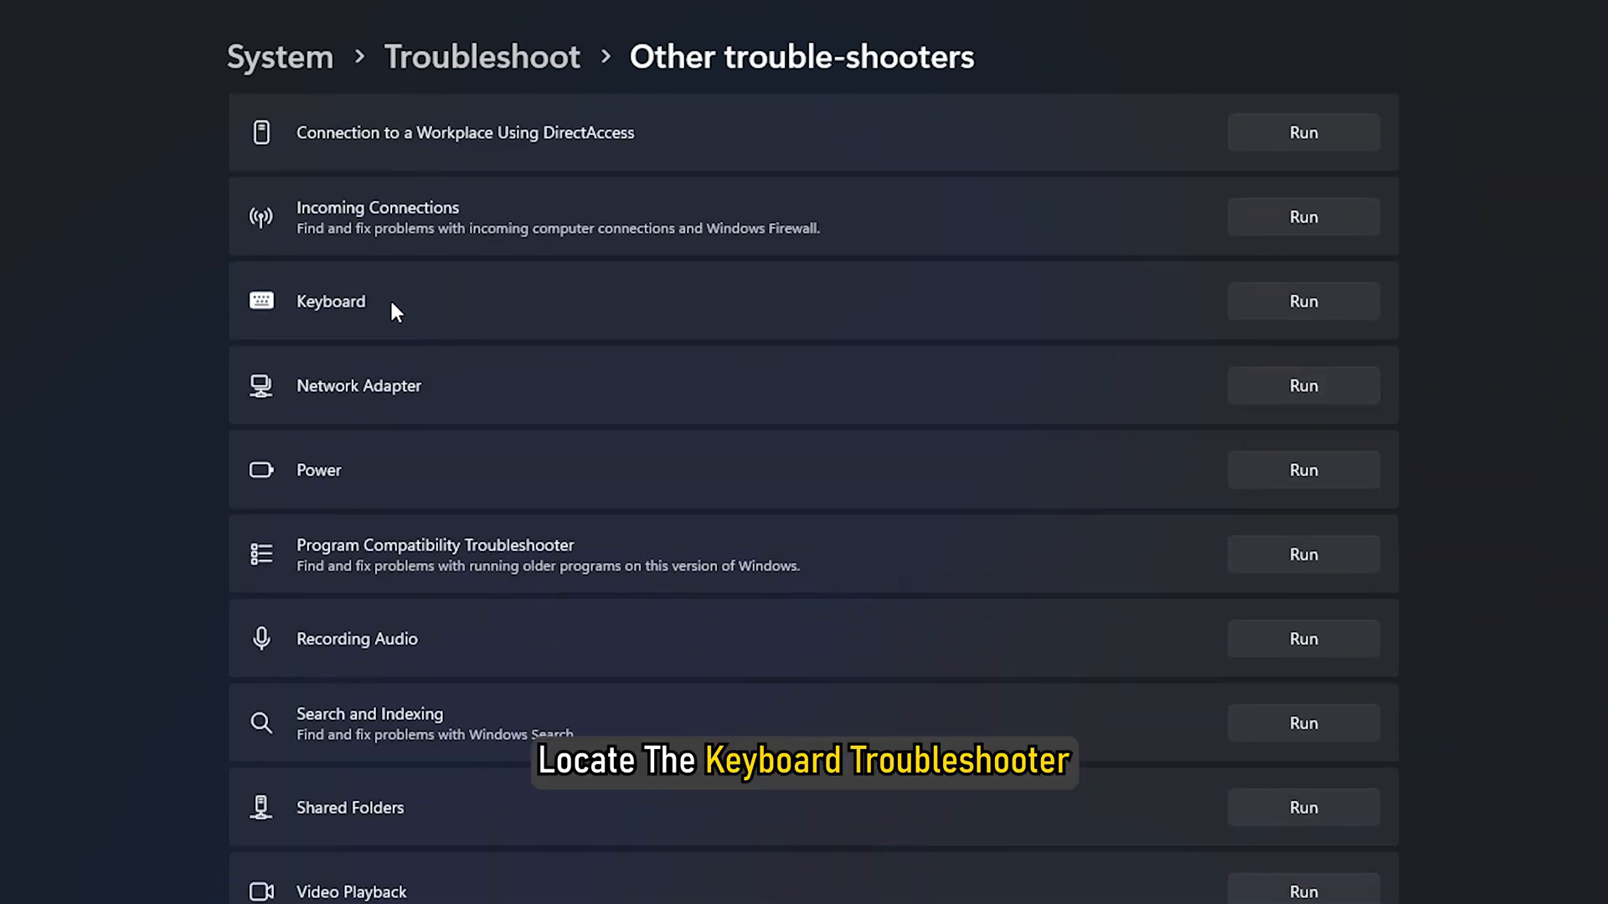
mouse_move(1329, 295)
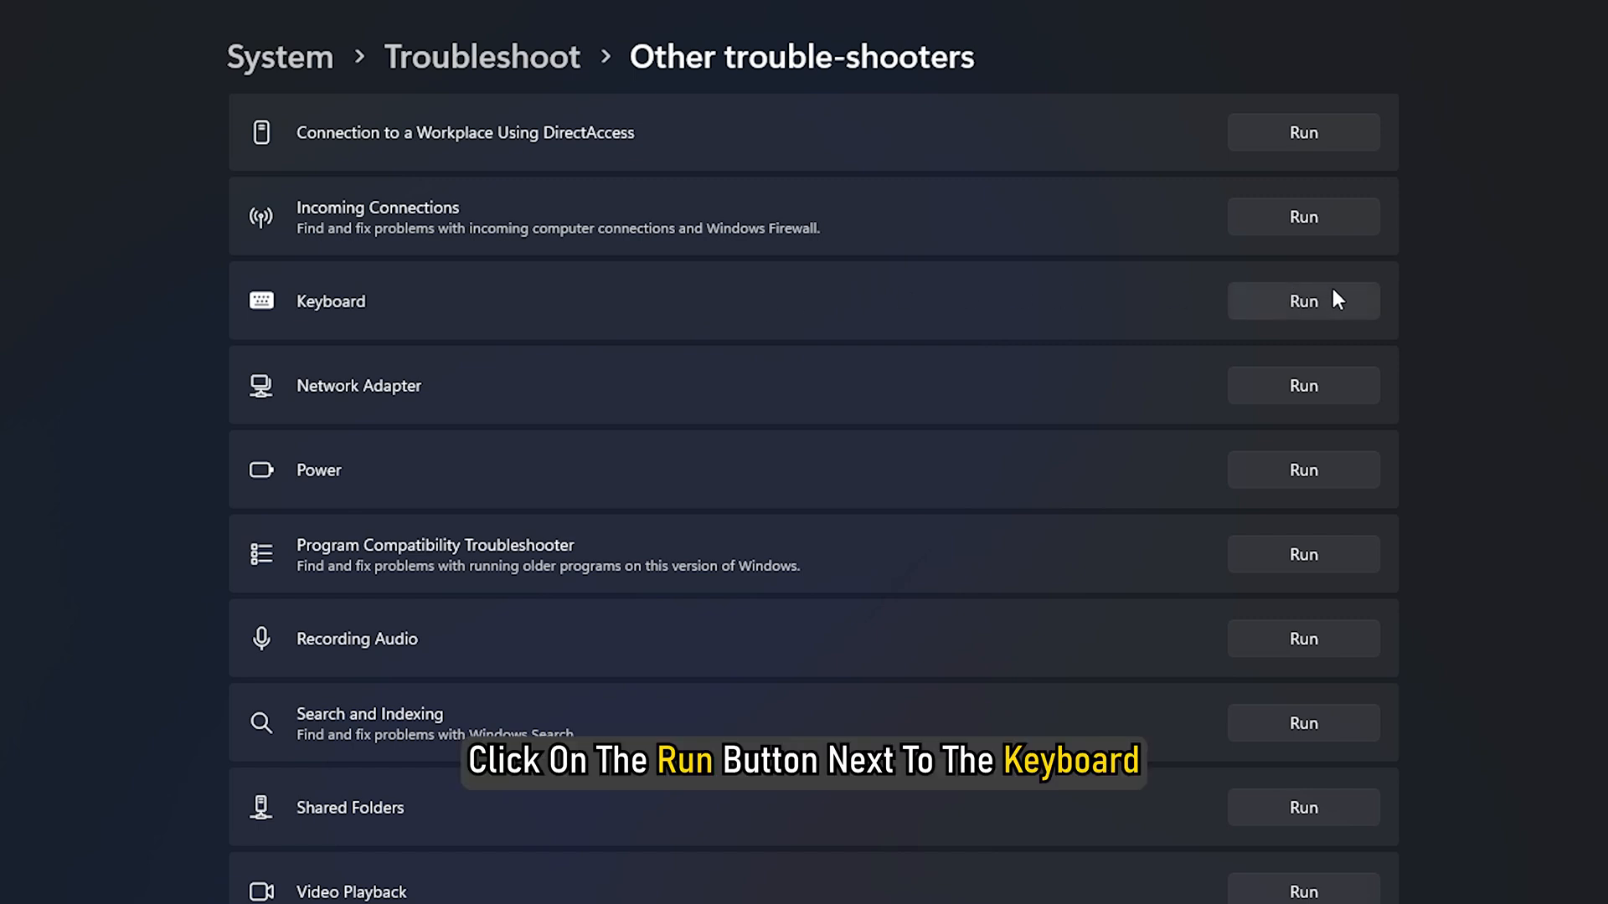
left_click(1303, 300)
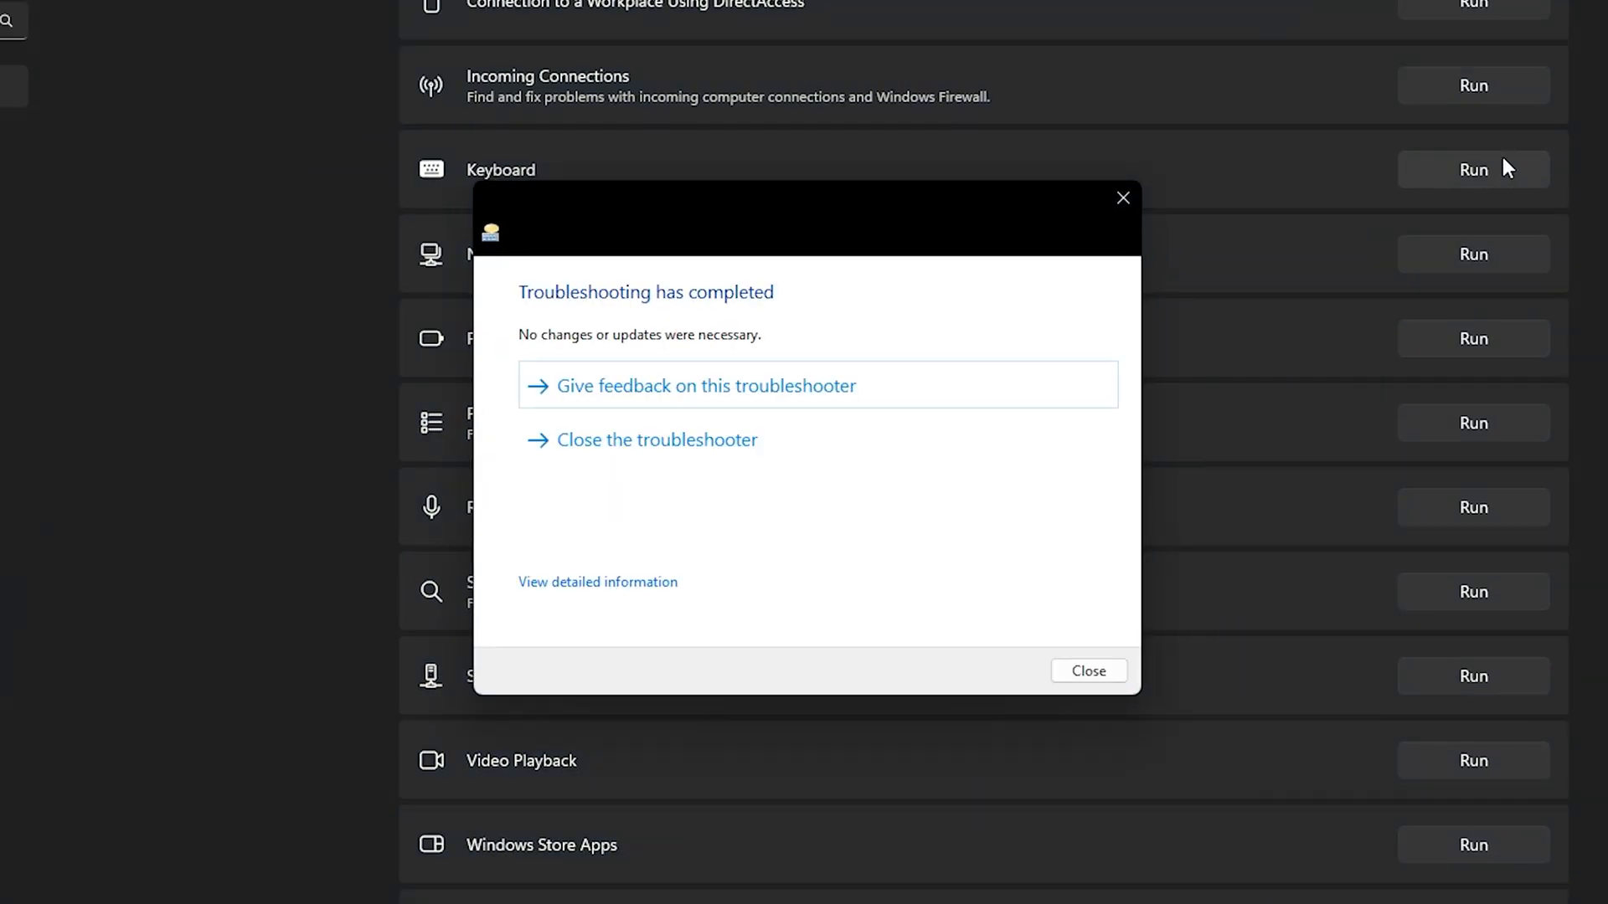
Close the finished troubleshooter and open Device Manager from the Start quick links
left_click(1088, 671)
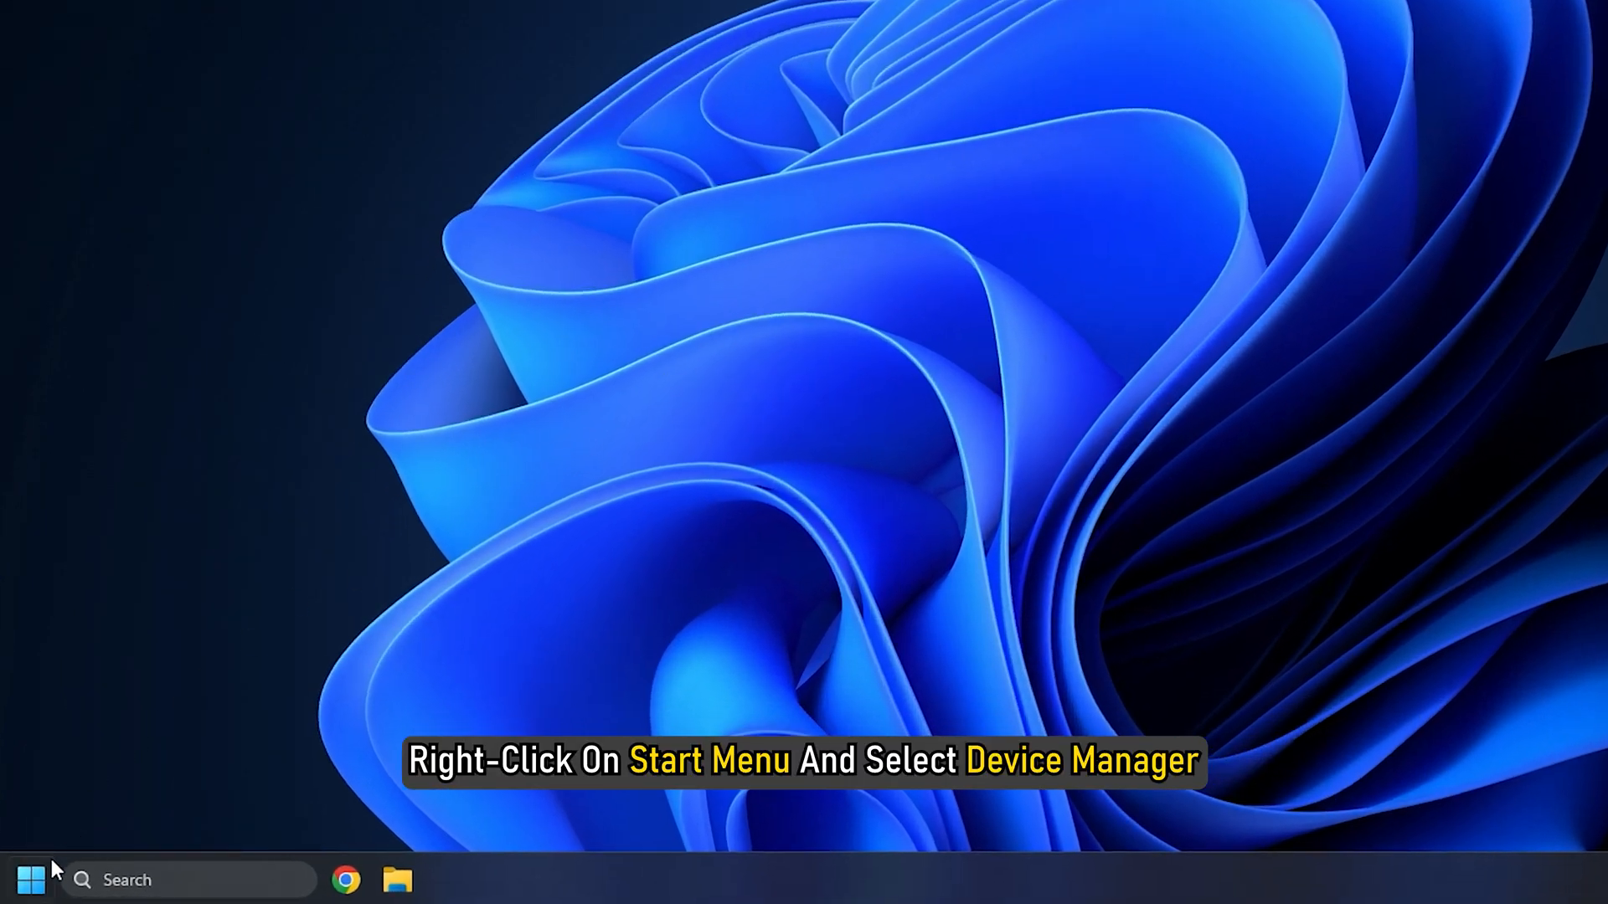
right_click(30, 880)
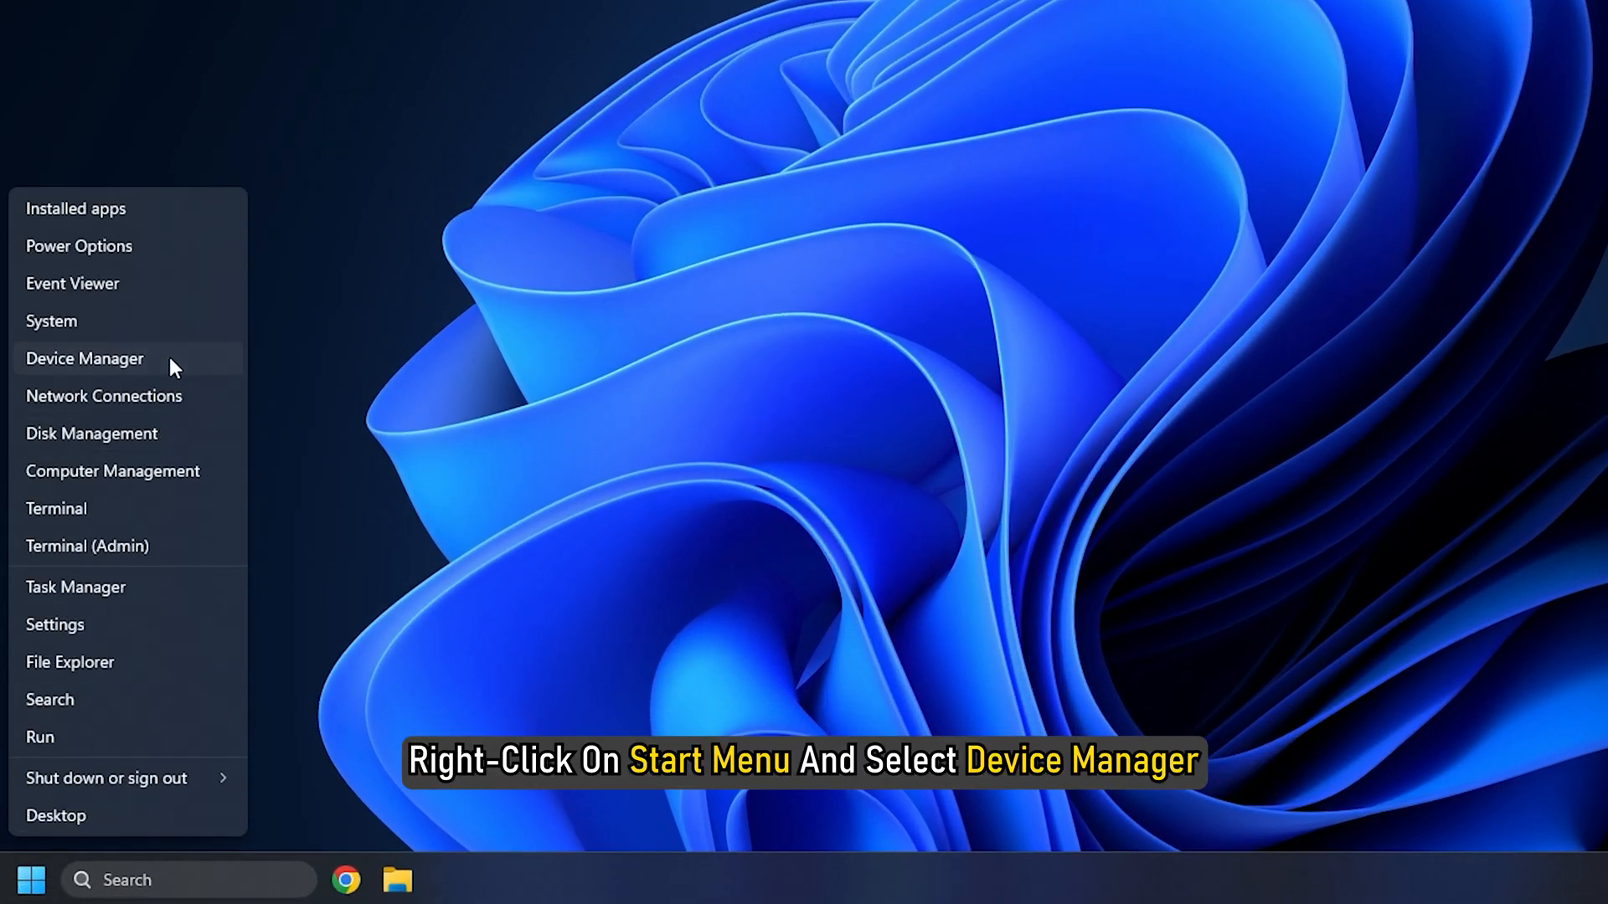
left_click(84, 357)
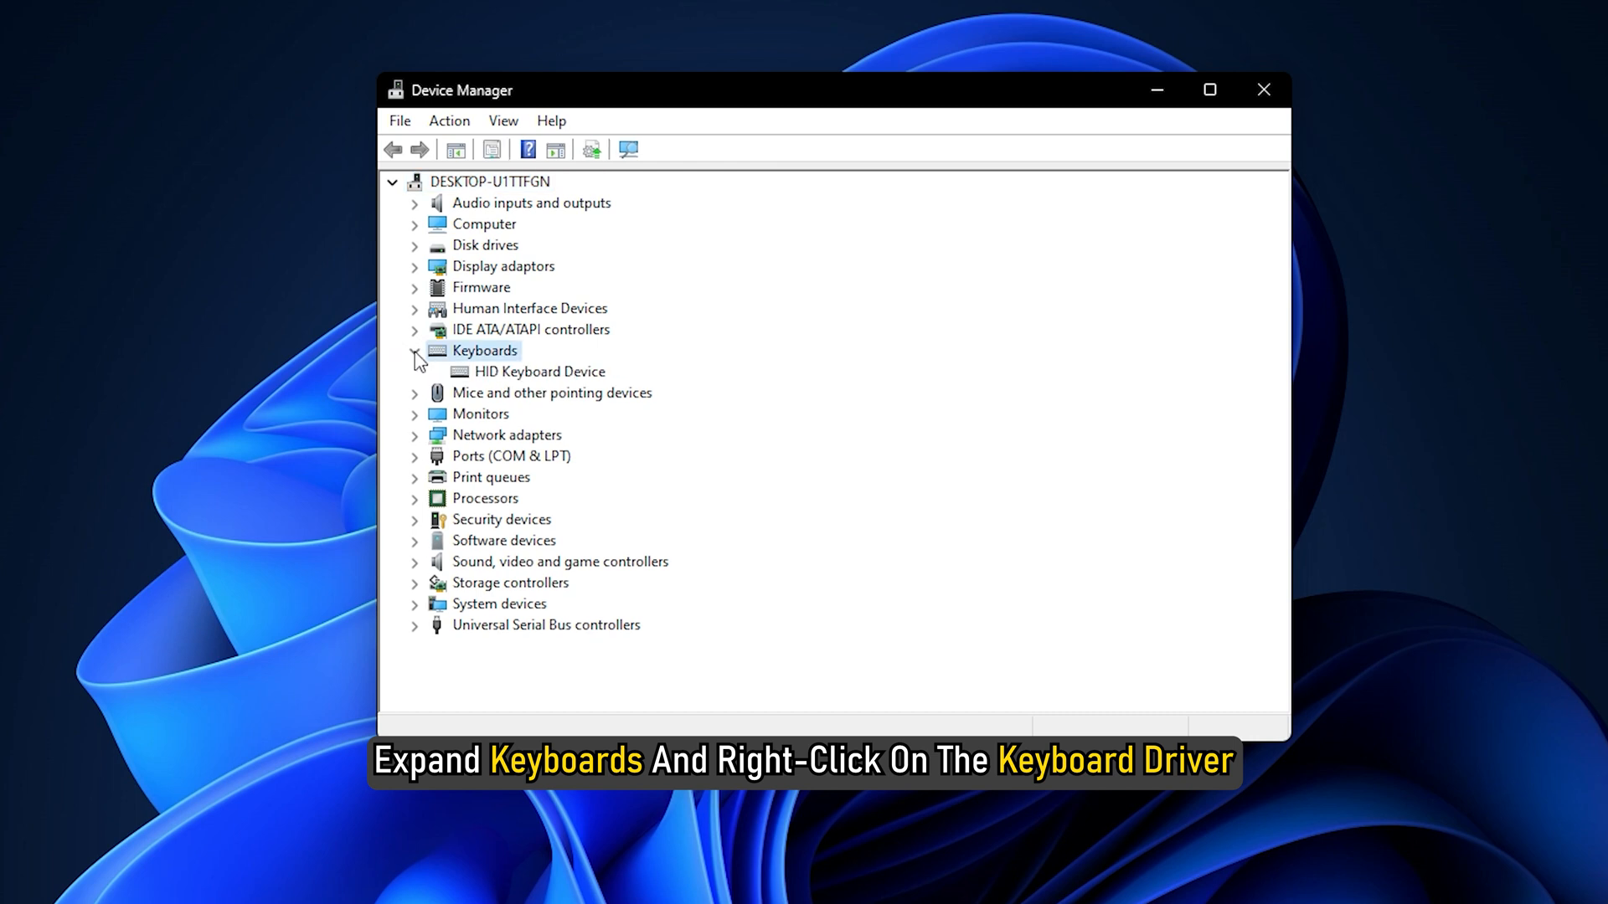
Uninstall the HID Keyboard Device, then close Device Manager
right_click(540, 371)
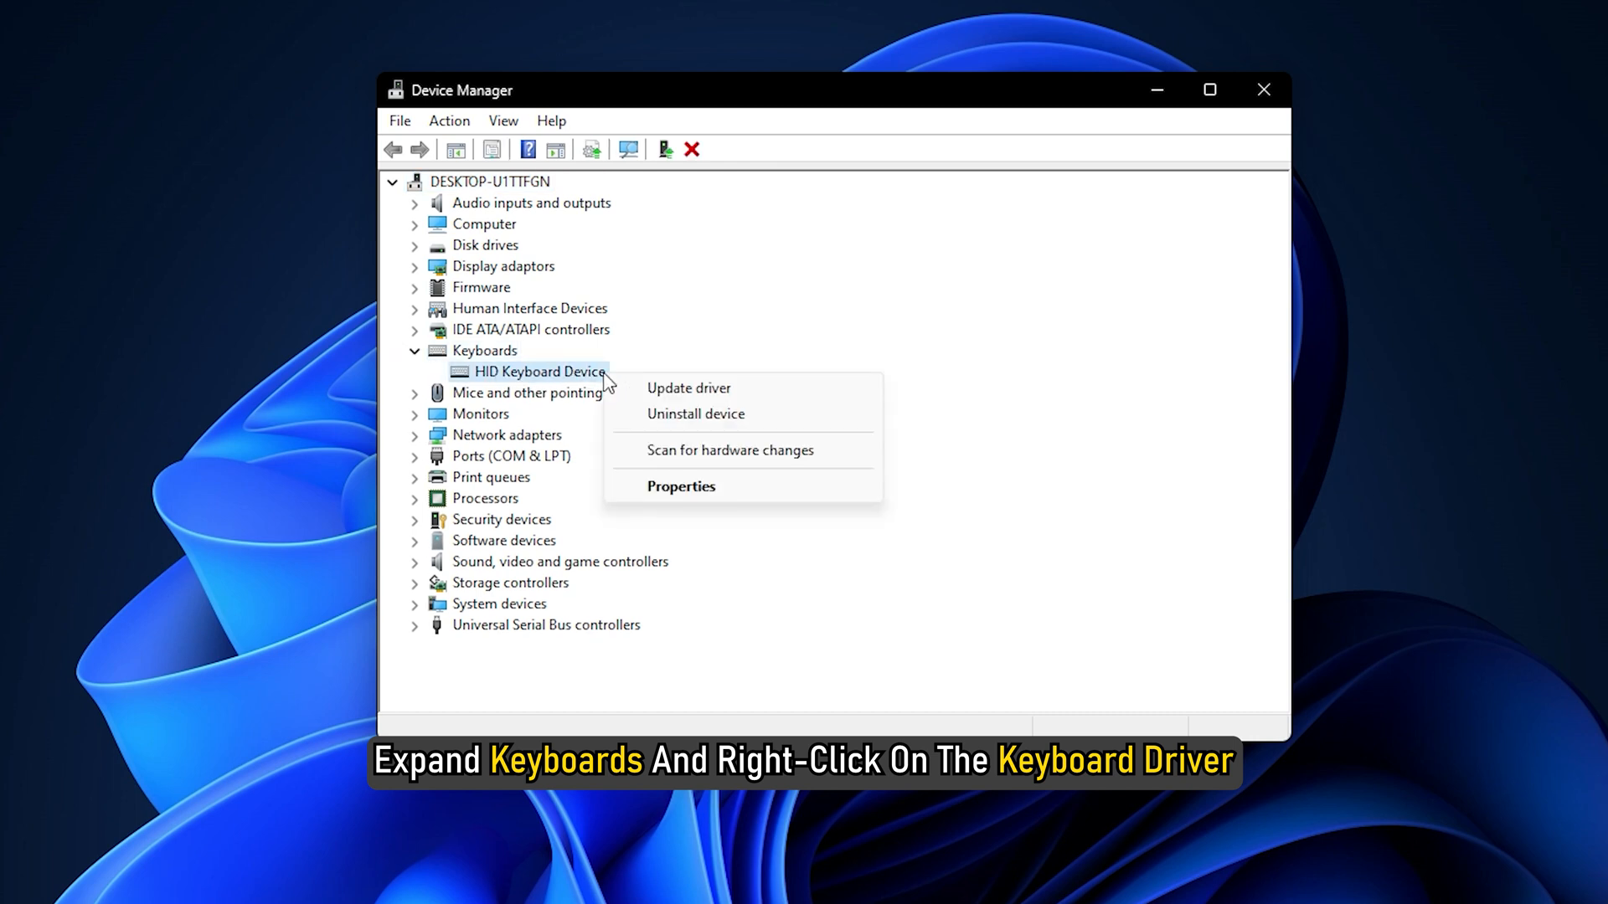
left_click(693, 413)
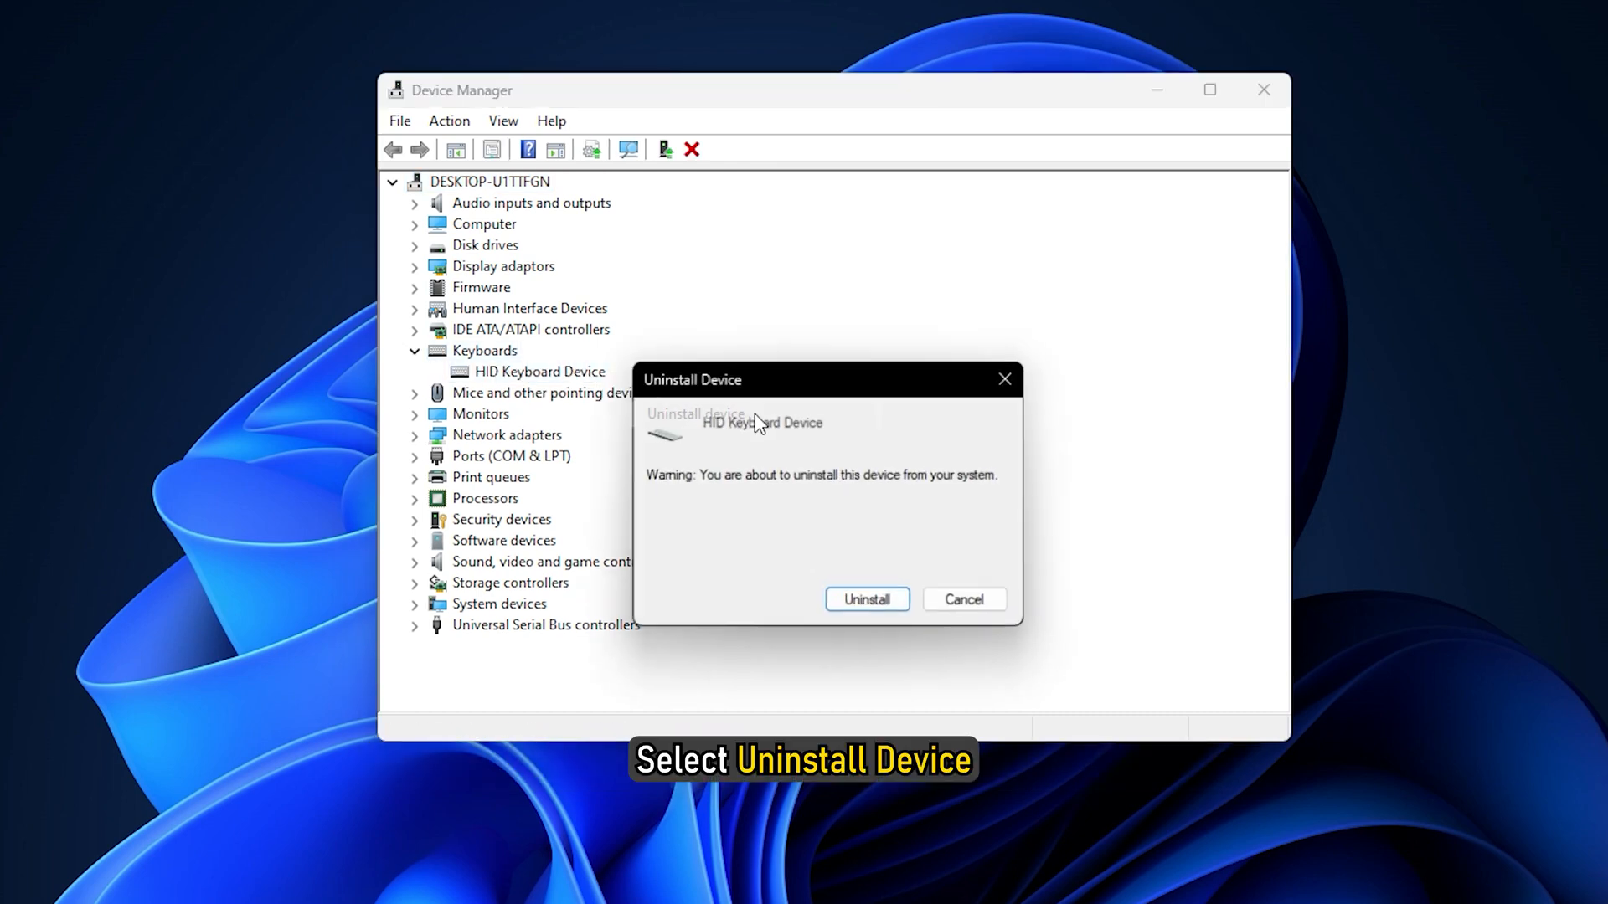
left_click(865, 599)
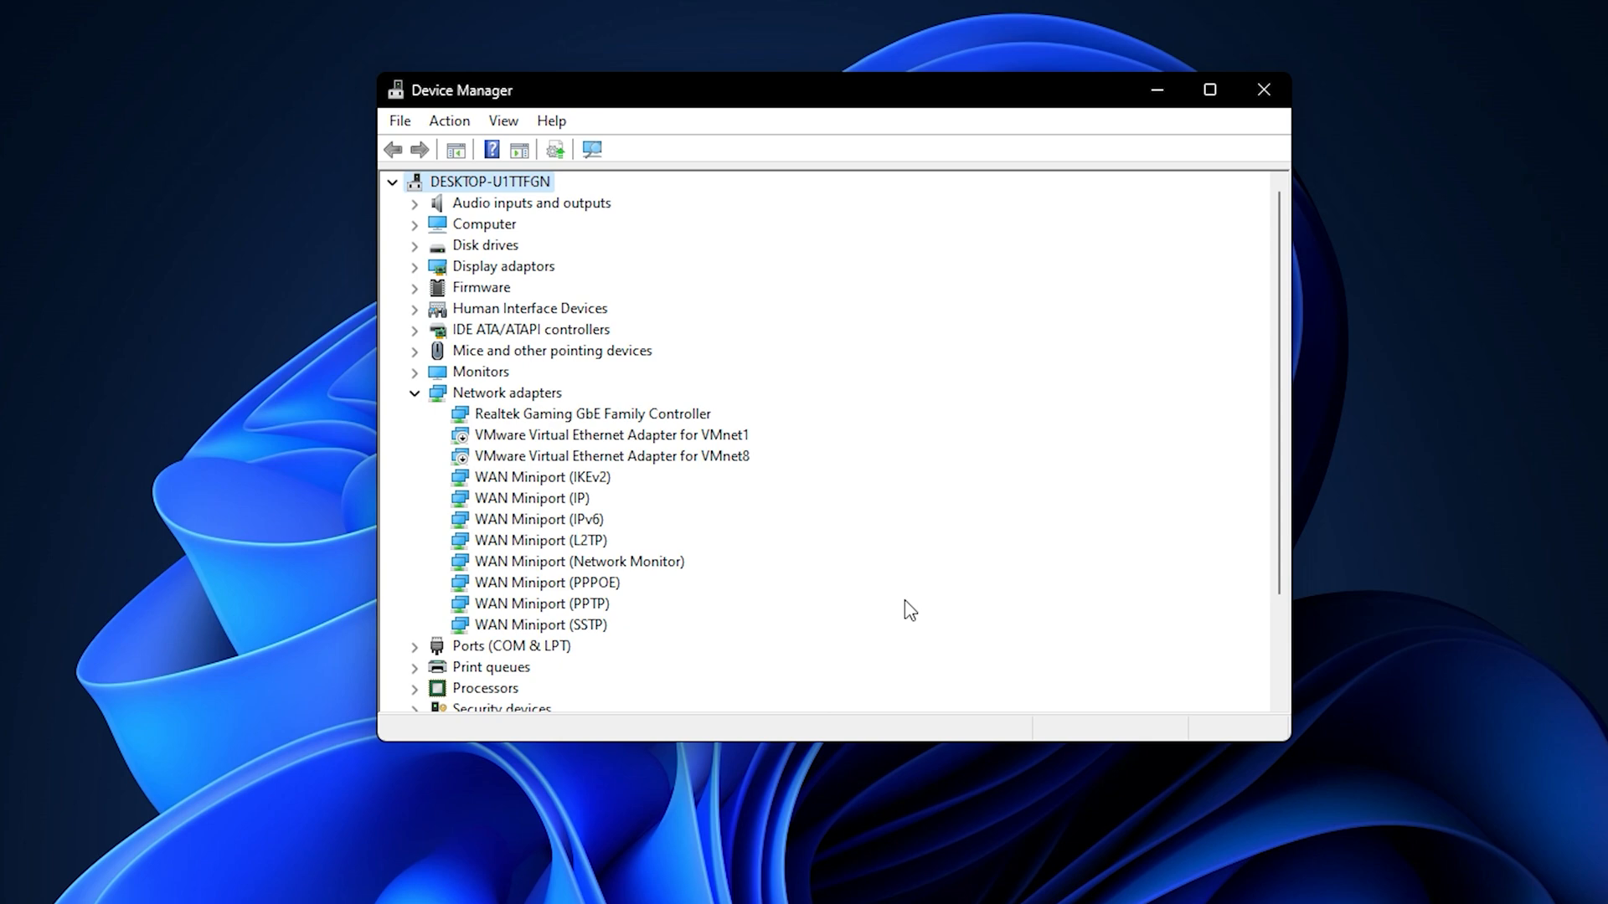
left_click(1264, 89)
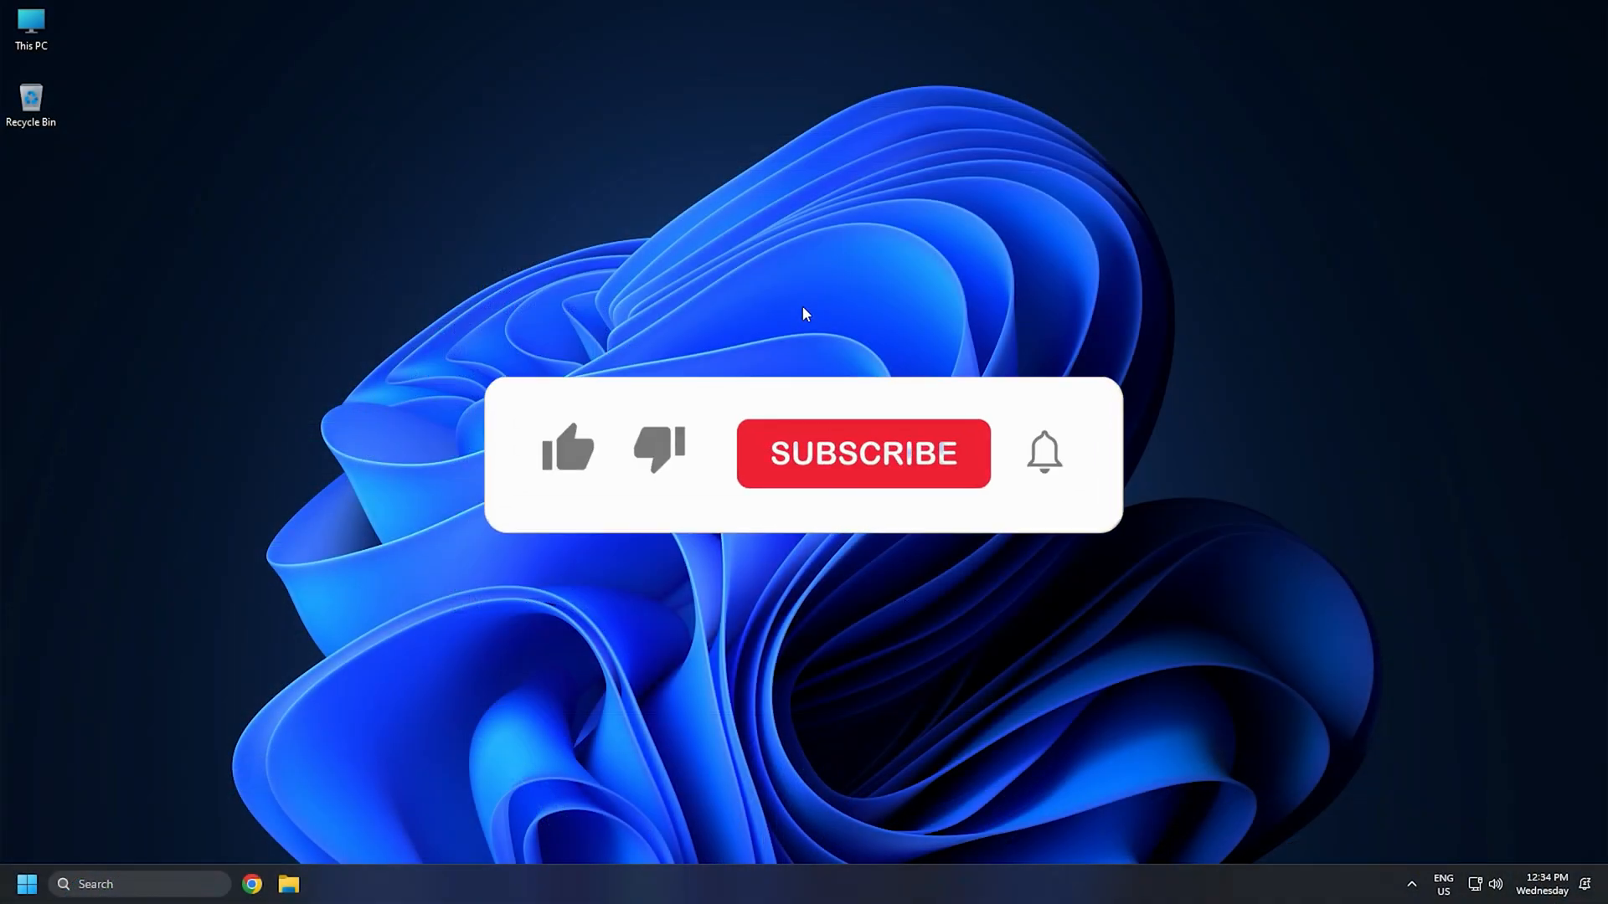